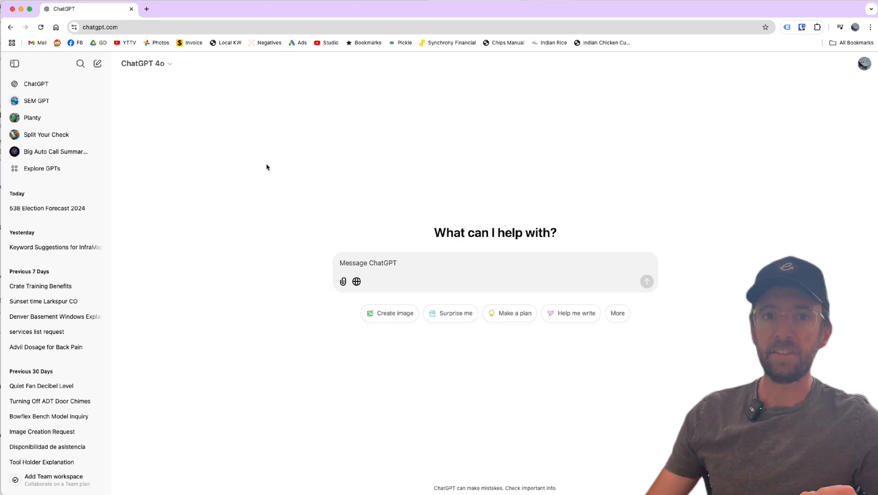
pyautogui.moveTo(295, 186)
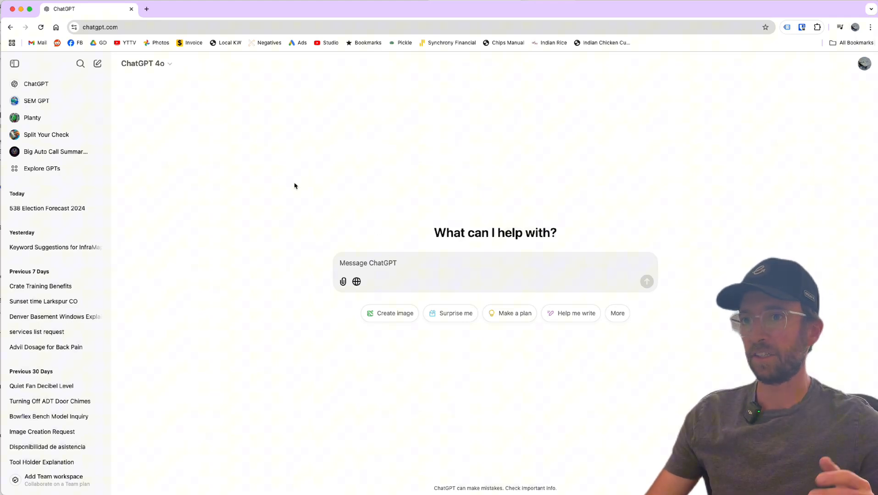
pyautogui.moveTo(337, 206)
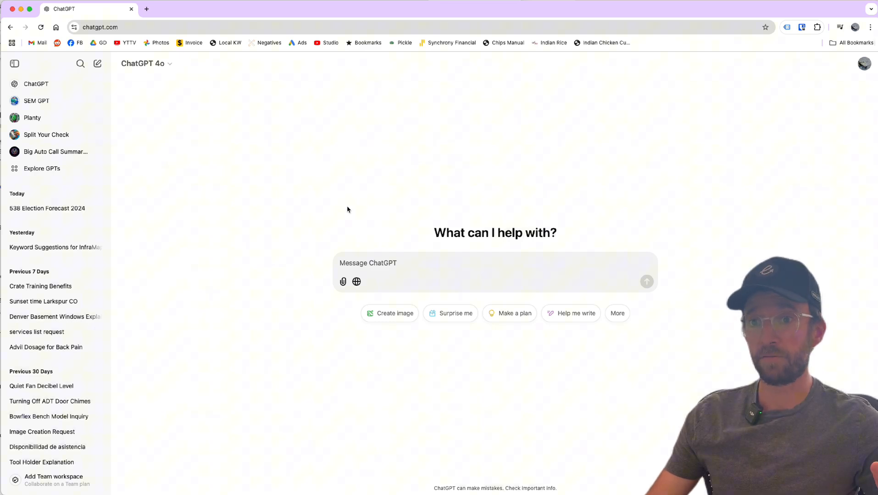
pyautogui.moveTo(357, 217)
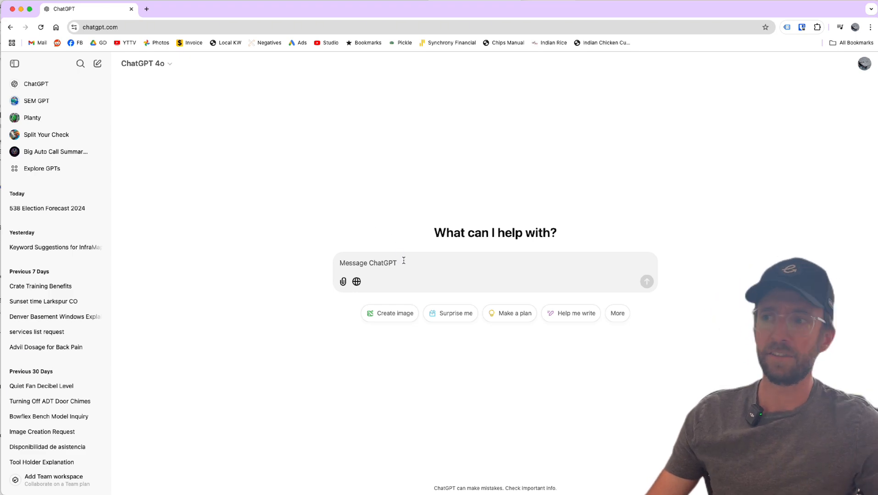
pyautogui.moveTo(409, 250)
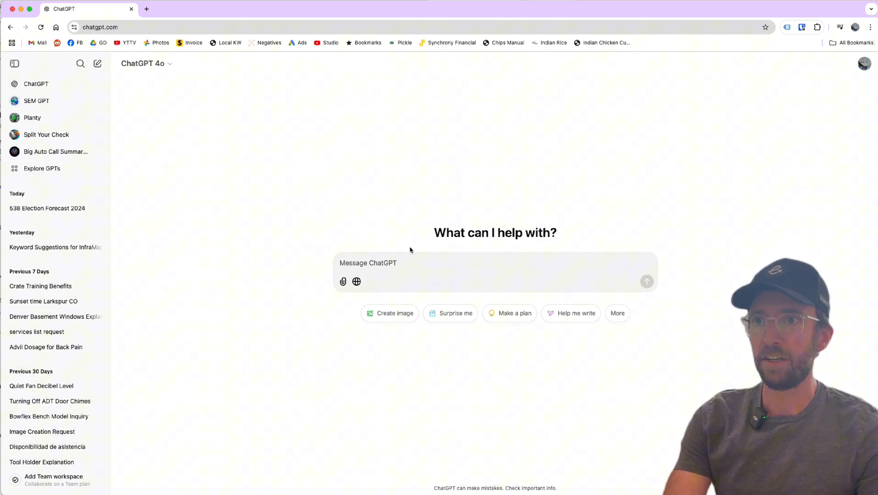
# Ask ChatGPT 'nearshore software development' with web search turned on
pyautogui.write('nearshore software development')
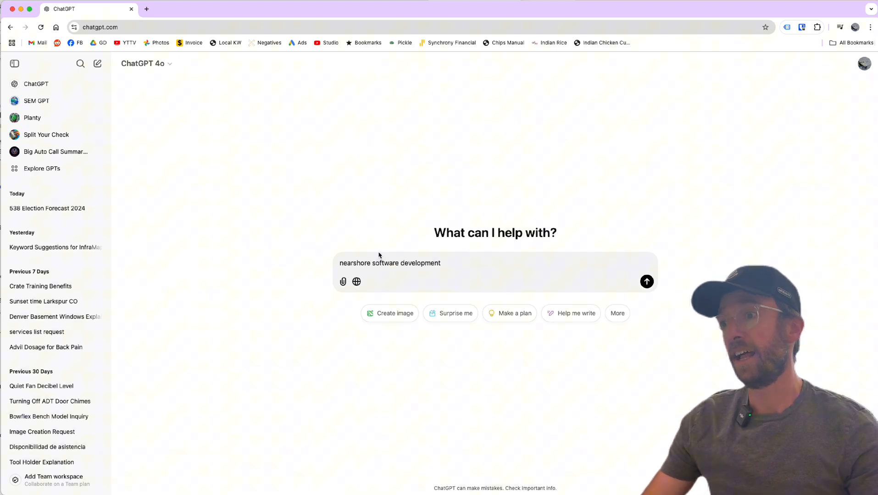
pyautogui.click(356, 282)
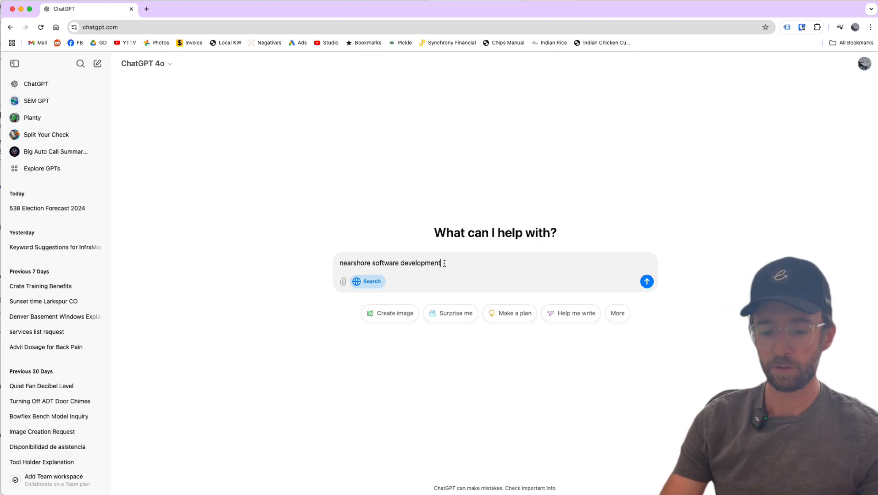
pyautogui.click(647, 282)
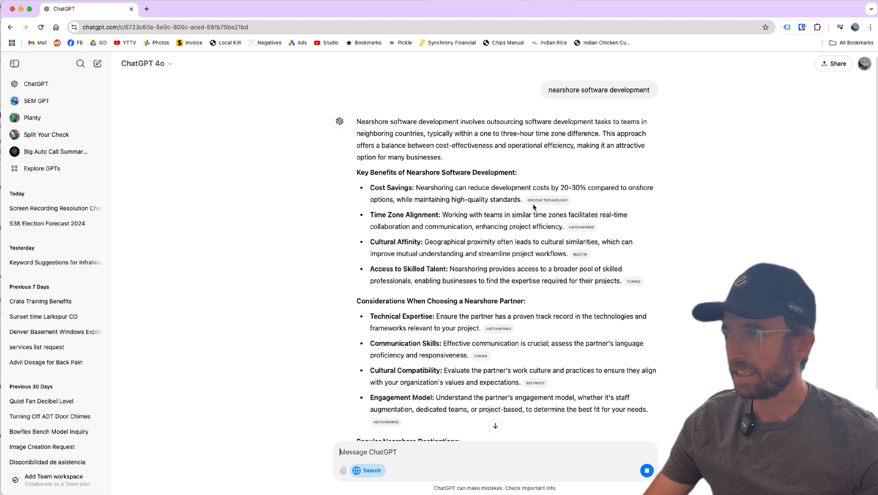
pyautogui.moveTo(581, 227)
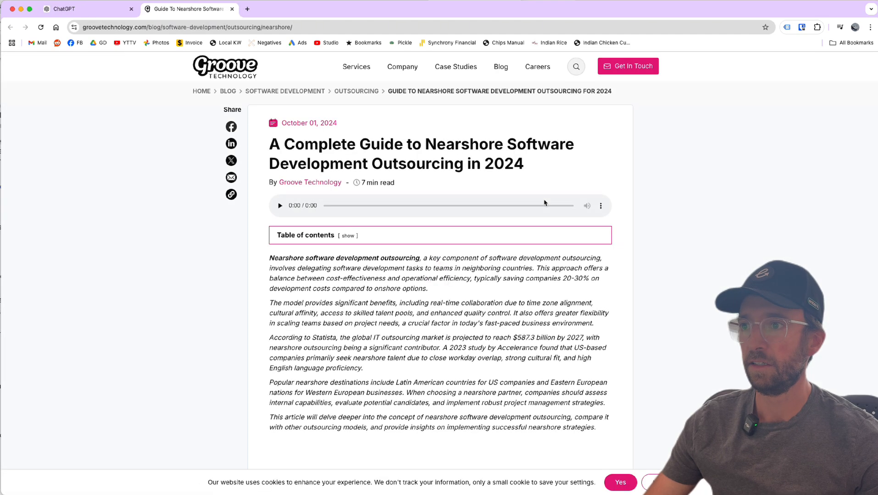
# Skim the Groove nearshore guide, then search Google for 'nearshore software development'
pyautogui.scroll(-3)
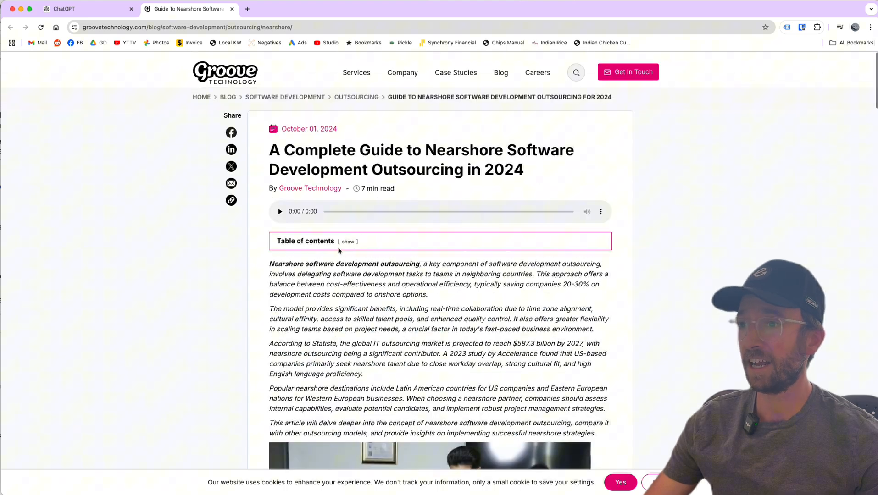
pyautogui.scroll(3)
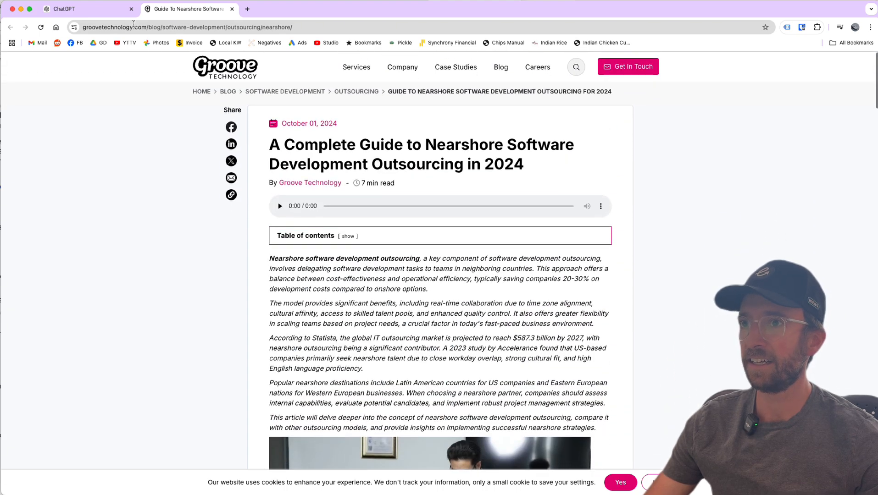
pyautogui.click(64, 8)
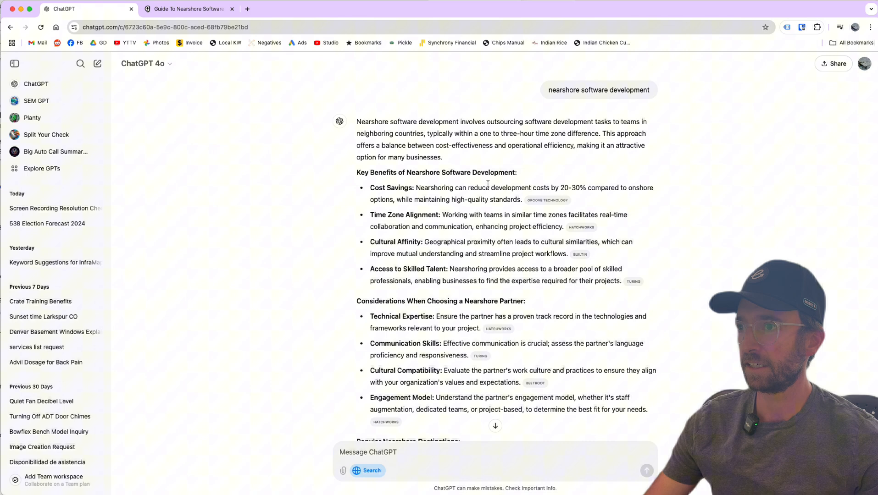
pyautogui.click(294, 8)
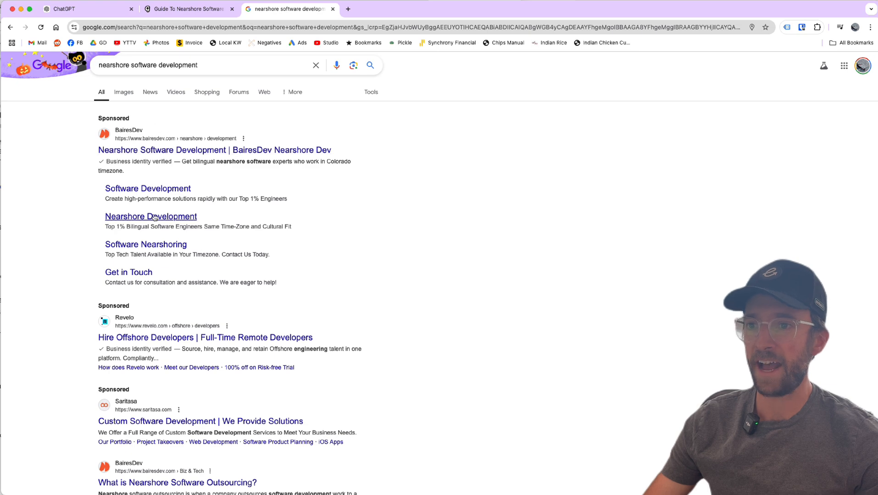
# Scroll Google's nearshore results, revisit the Groove guide, and return to ChatGPT's answer
pyautogui.scroll(-3)
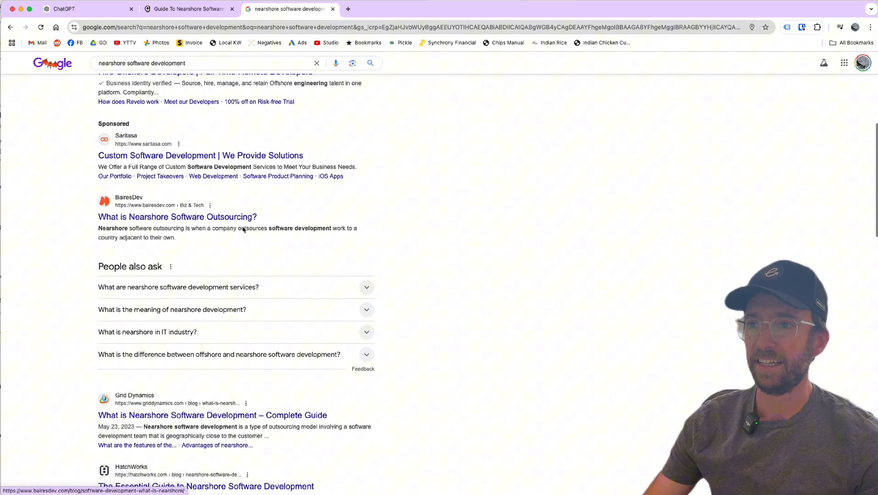
pyautogui.scroll(-3)
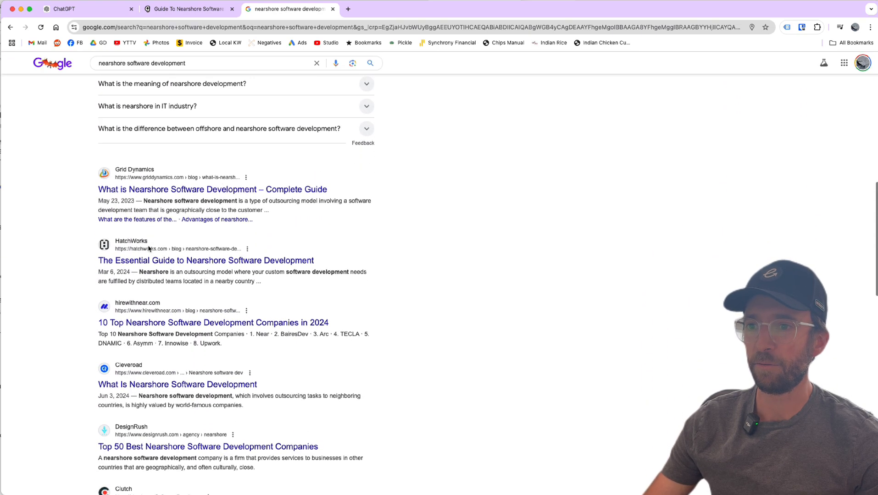
pyautogui.scroll(3)
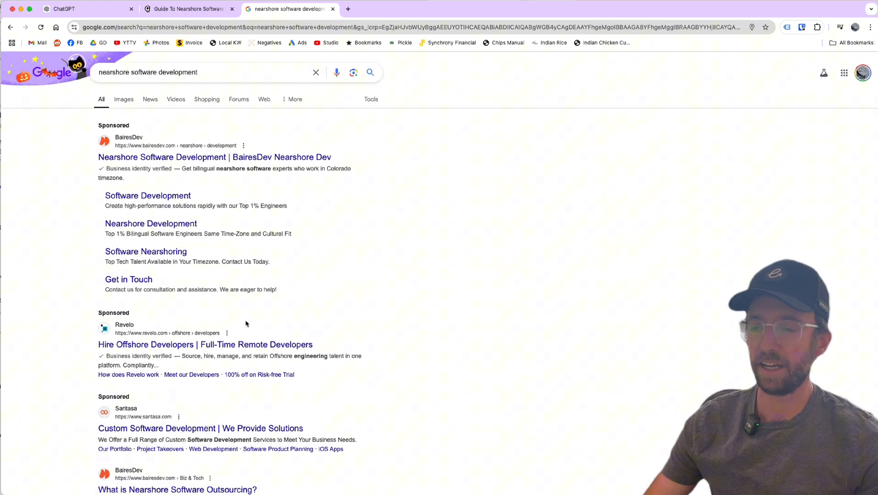
pyautogui.click(188, 9)
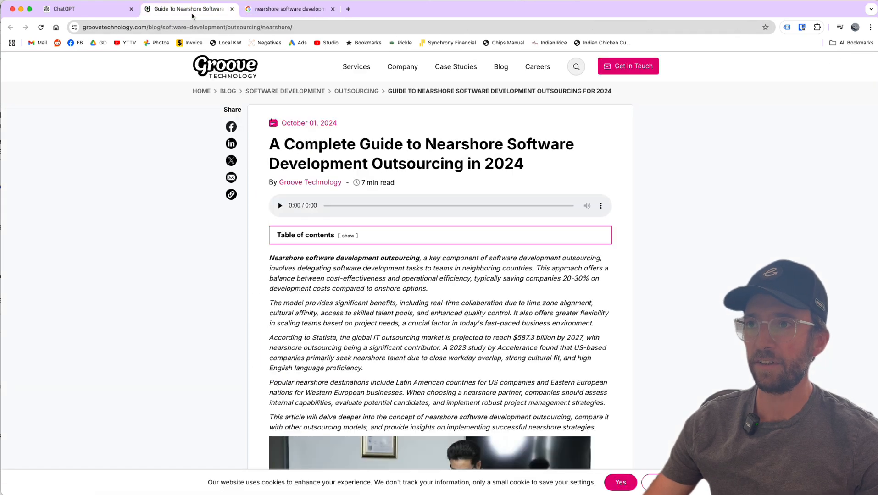
pyautogui.click(84, 9)
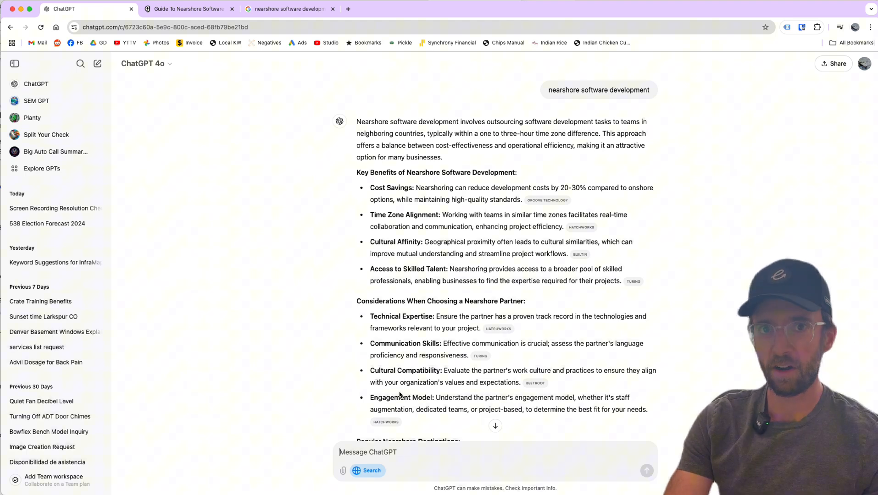
# Ask ChatGPT for top USB-C external SSDs and preview product photos, including WD My Passport
pyautogui.write('usb')
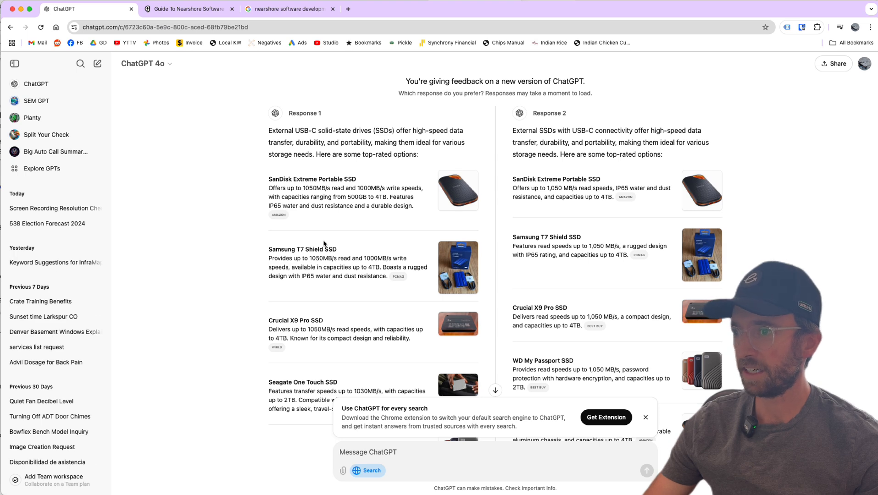
pyautogui.scroll(-3)
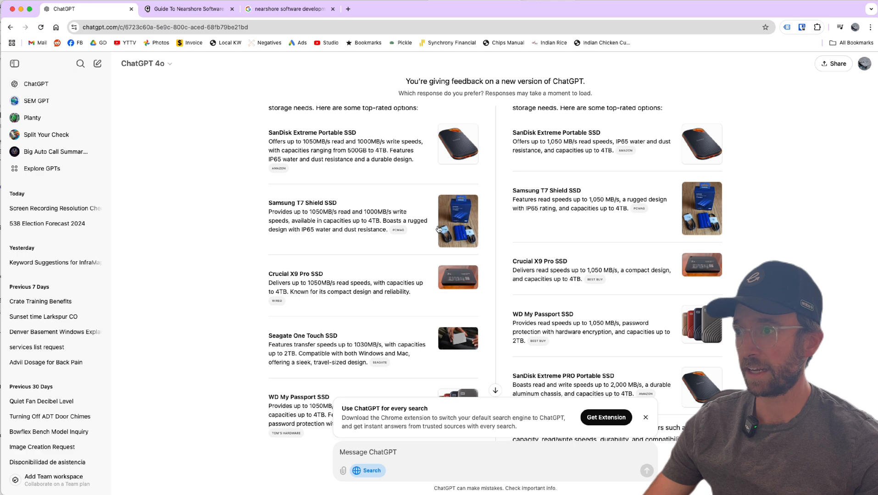
pyautogui.click(457, 221)
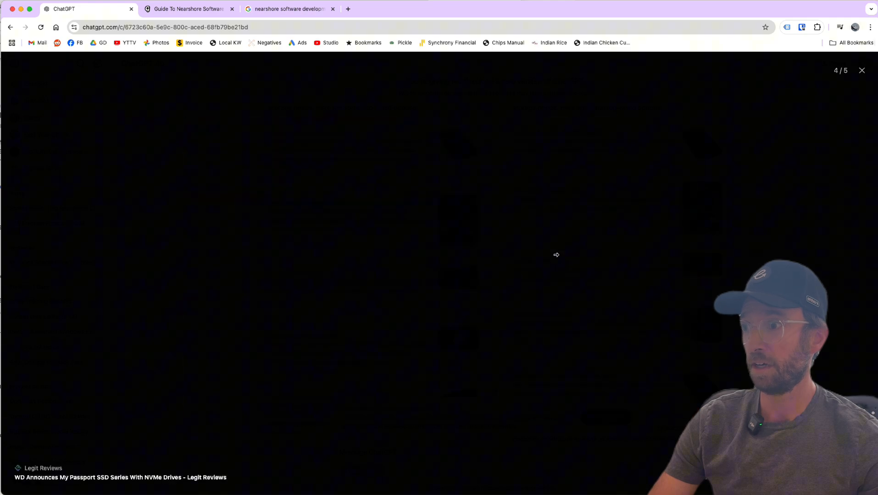
pyautogui.click(861, 71)
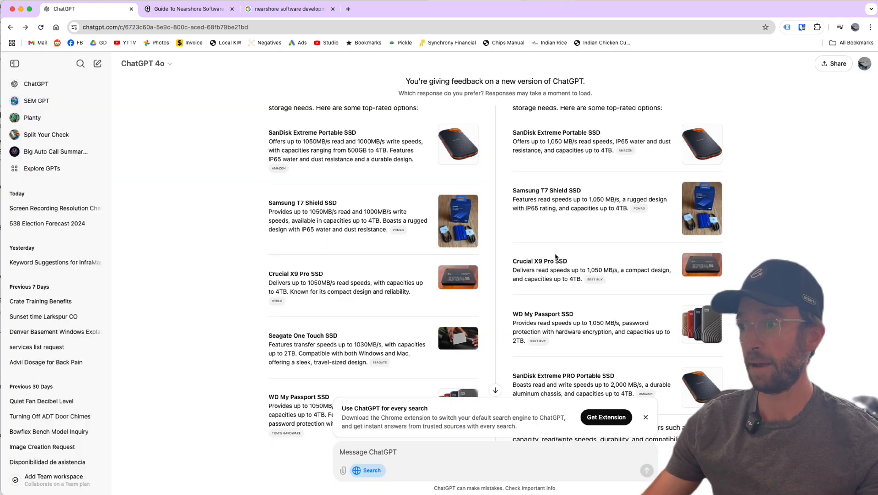
pyautogui.click(701, 323)
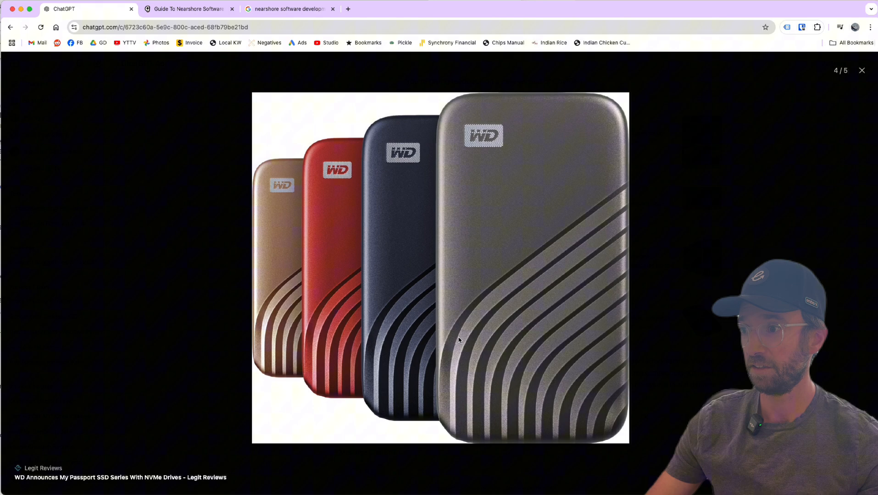
pyautogui.click(861, 70)
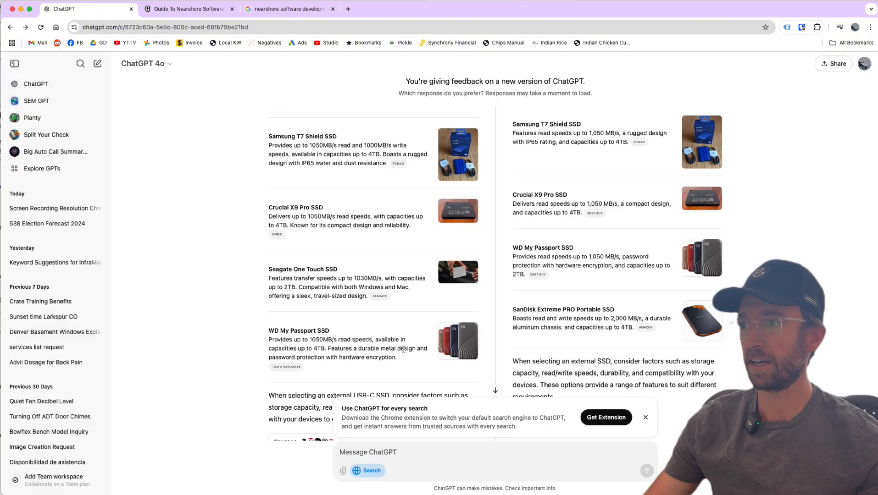
pyautogui.scroll(3)
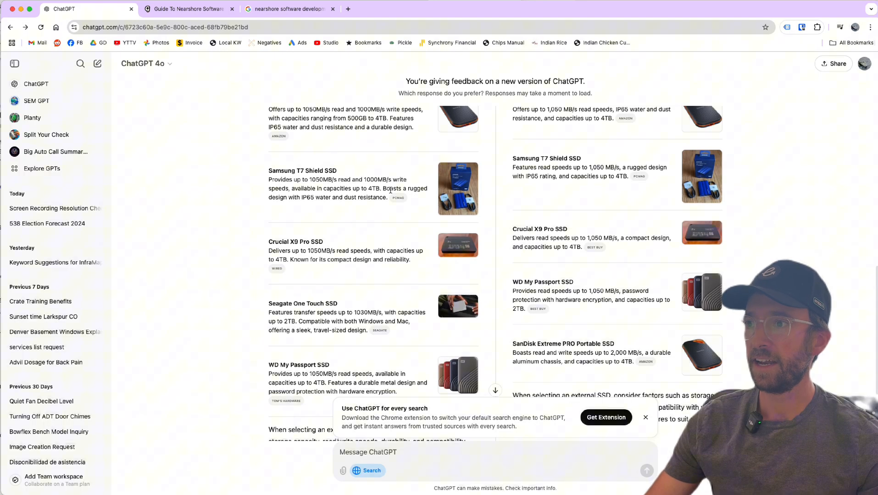
pyautogui.moveTo(399, 198)
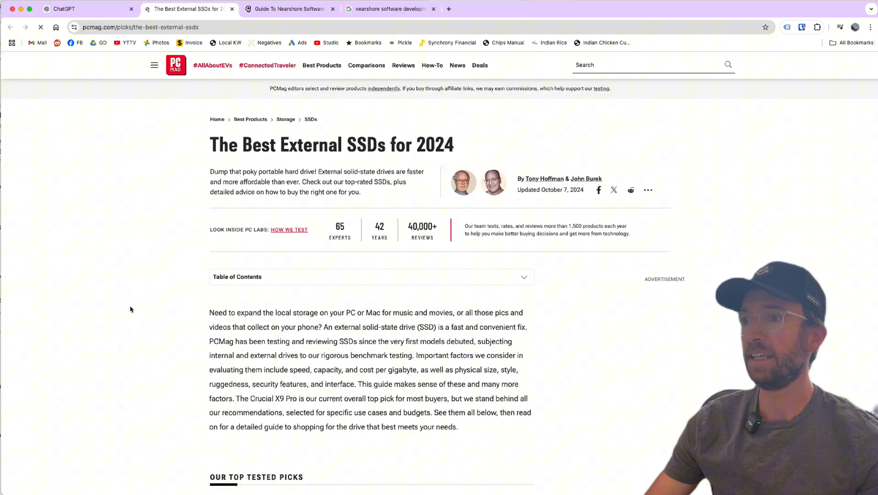
# Review PCMag's 'Best External SSDs for 2024' top tested picks, then return to ChatGPT
pyautogui.scroll(-3)
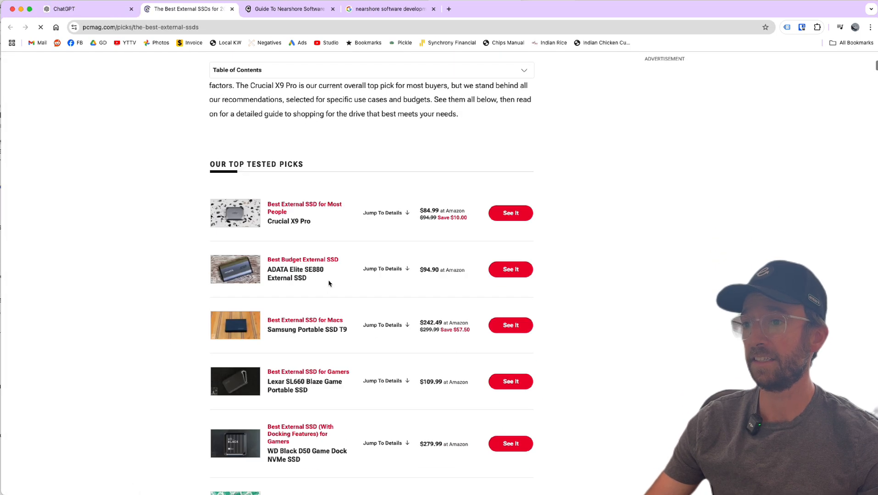
pyautogui.click(67, 8)
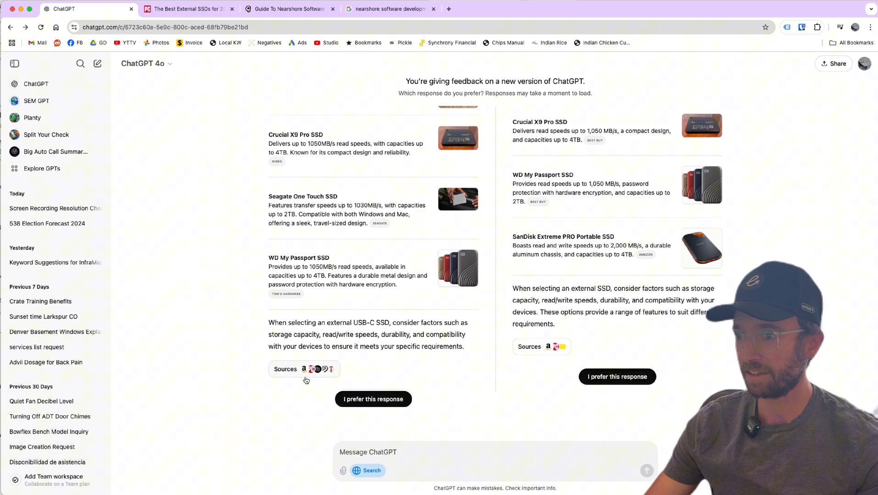
# Show Response 1's citations and open the Amazon SanDisk 4TB Extreme Portable SSD listing
pyautogui.click(304, 369)
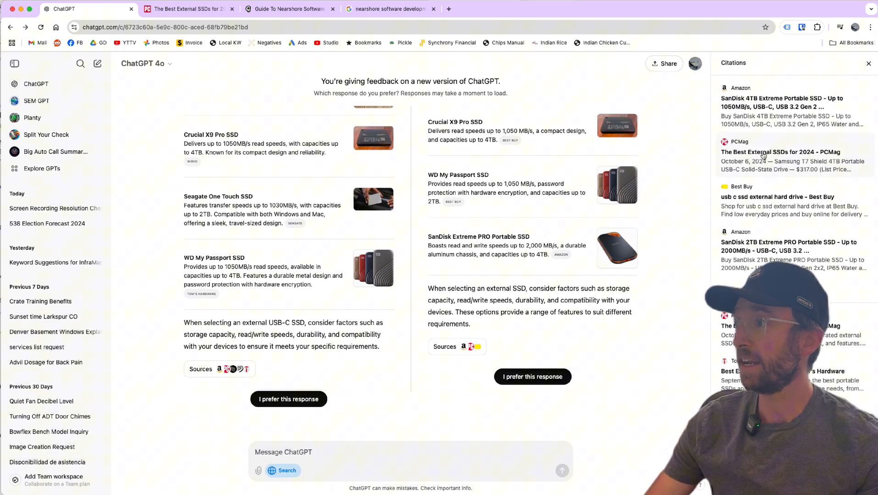
pyautogui.moveTo(764, 165)
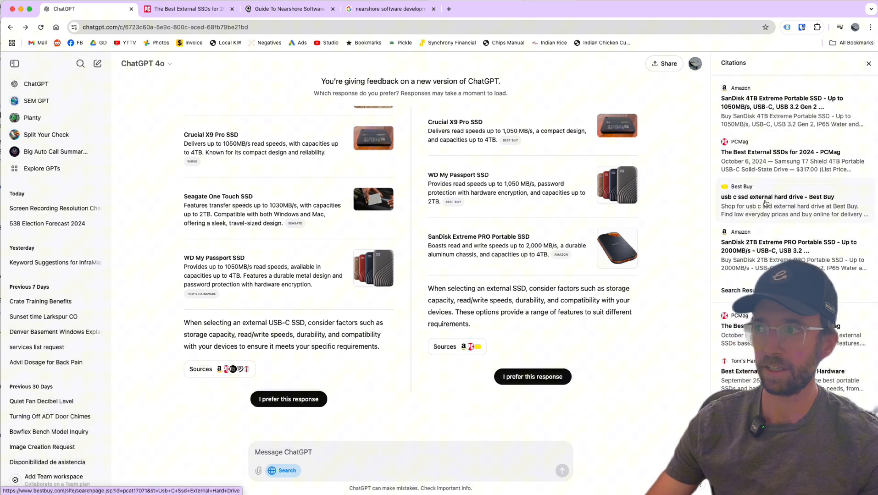
pyautogui.click(782, 102)
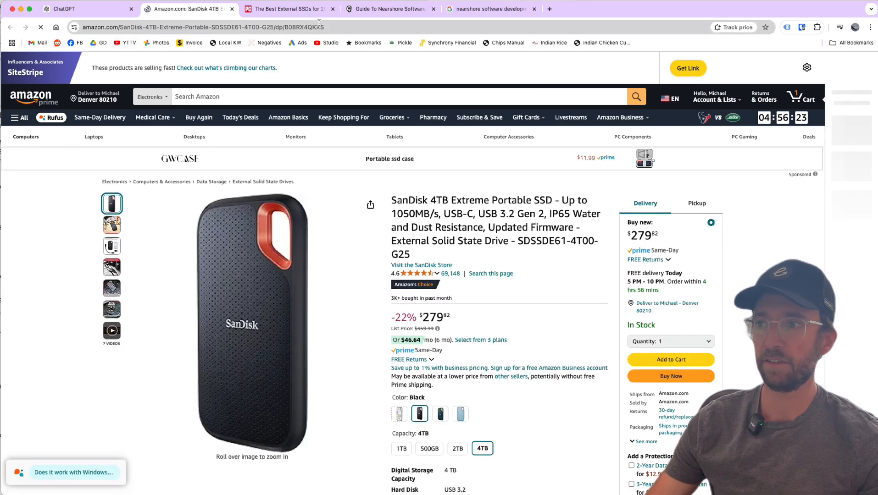
pyautogui.moveTo(251, 257)
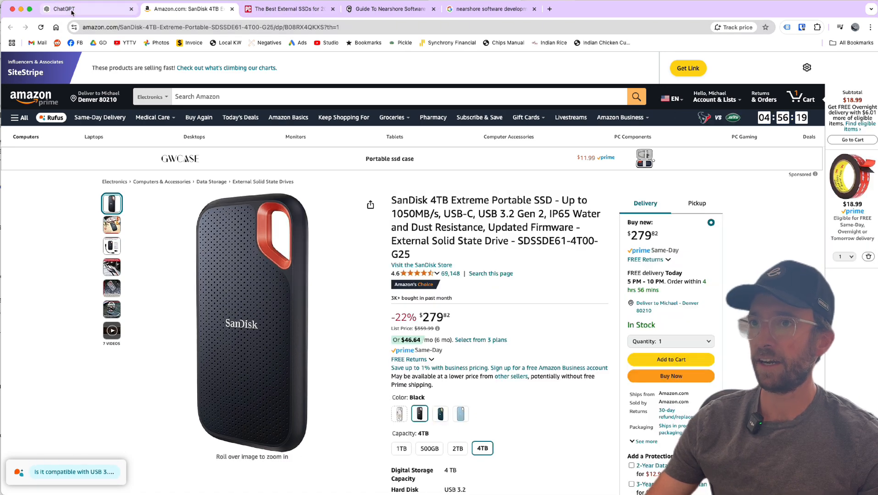
# Look over the SanDisk 4TB Amazon listing, then go back to the ChatGPT conversation
pyautogui.click(87, 9)
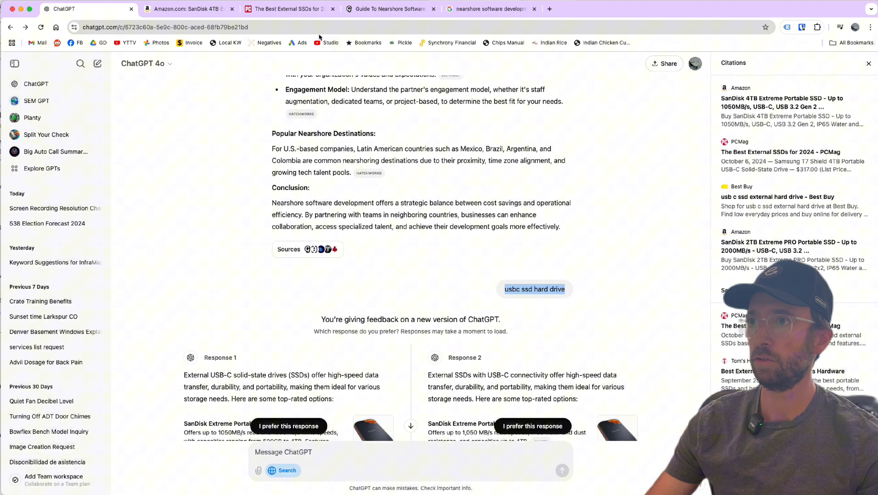
# Search Google for 'usbc ssd hard drive', scroll the results, and compare with ChatGPT
pyautogui.click(490, 9)
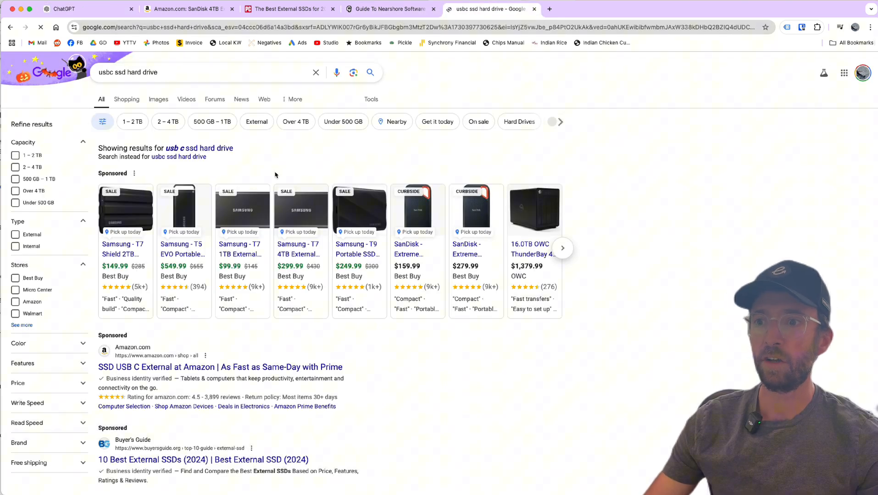
pyautogui.scroll(-3)
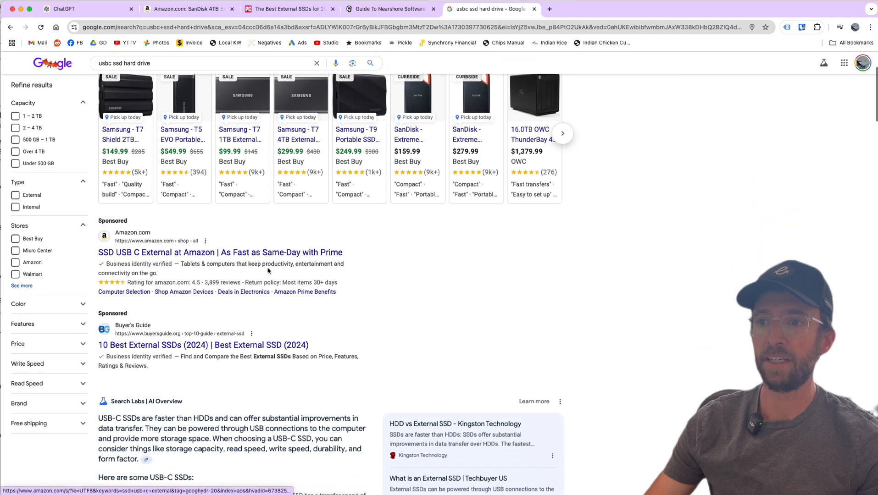
pyautogui.scroll(-3)
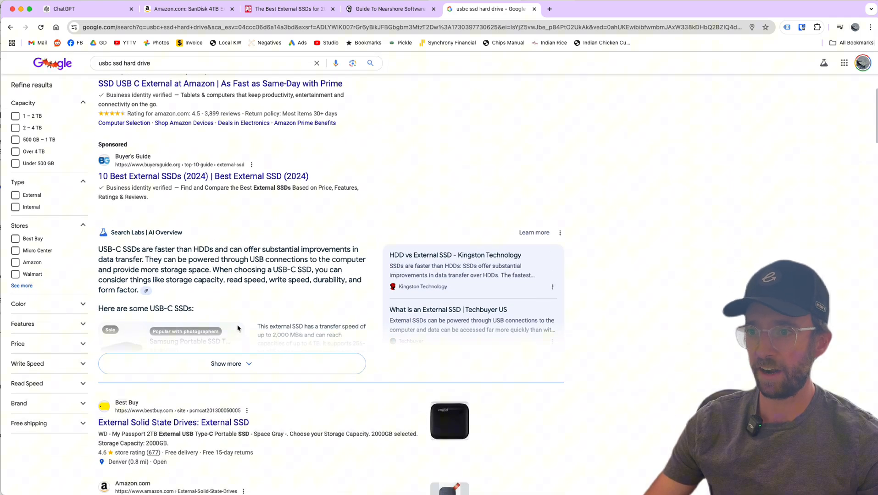
pyautogui.scroll(-3)
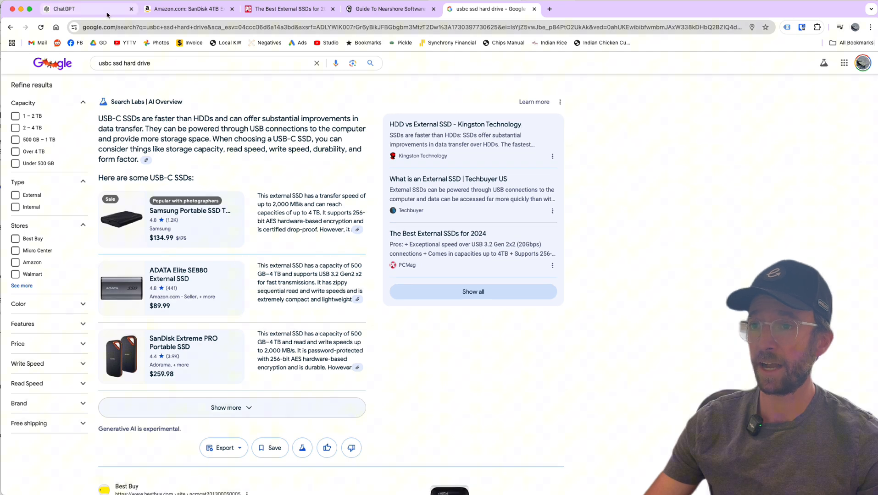
pyautogui.click(84, 10)
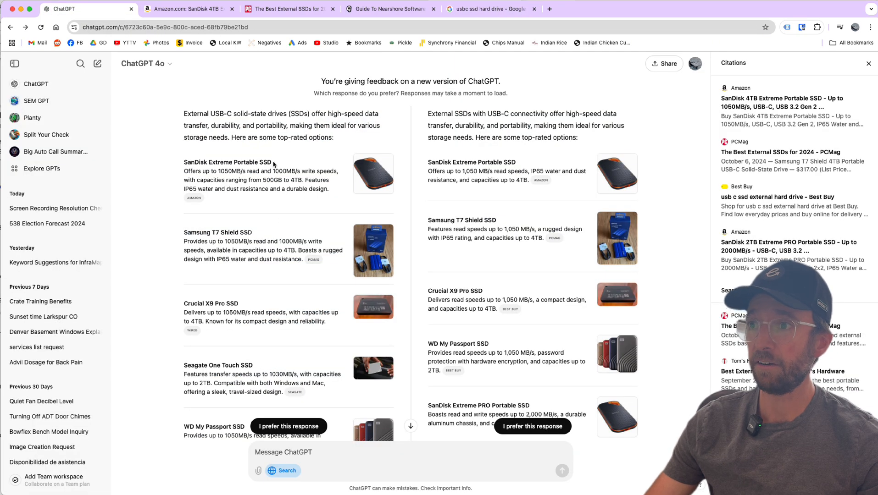
pyautogui.click(490, 8)
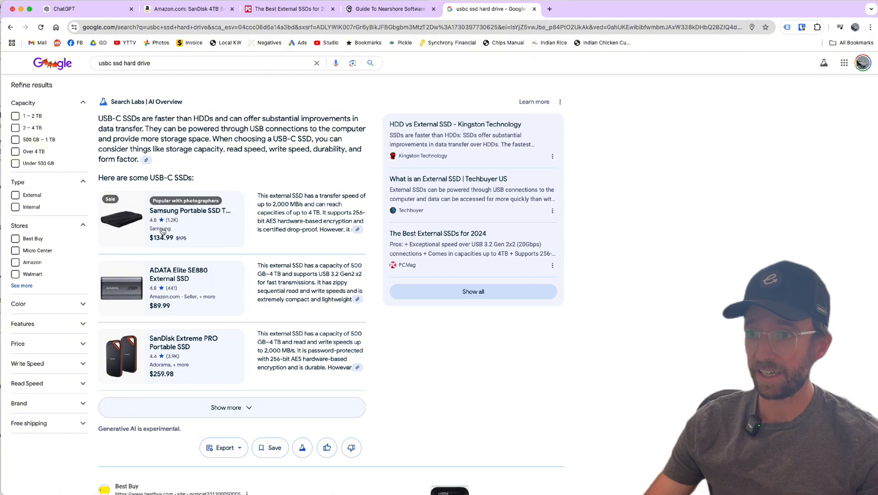
pyautogui.moveTo(186, 260)
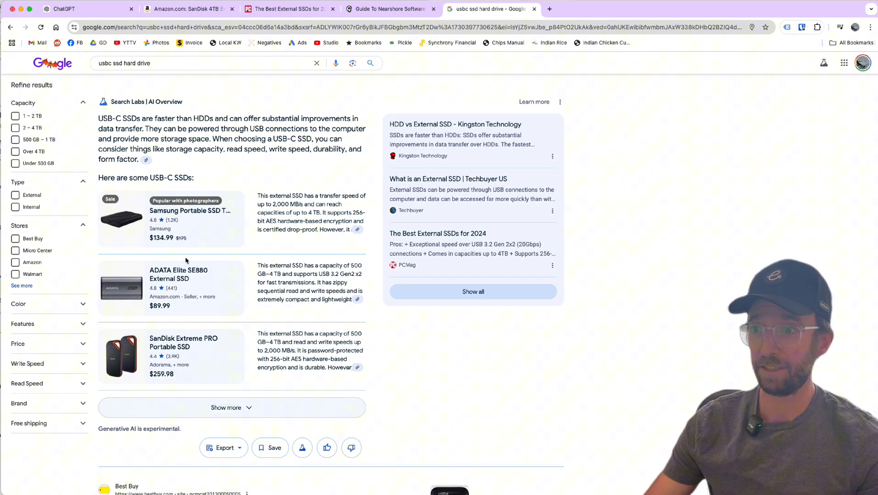
# Expand the AI Overview's SSD list and view the ADATA Elite SE880 store prices
pyautogui.scroll(-3)
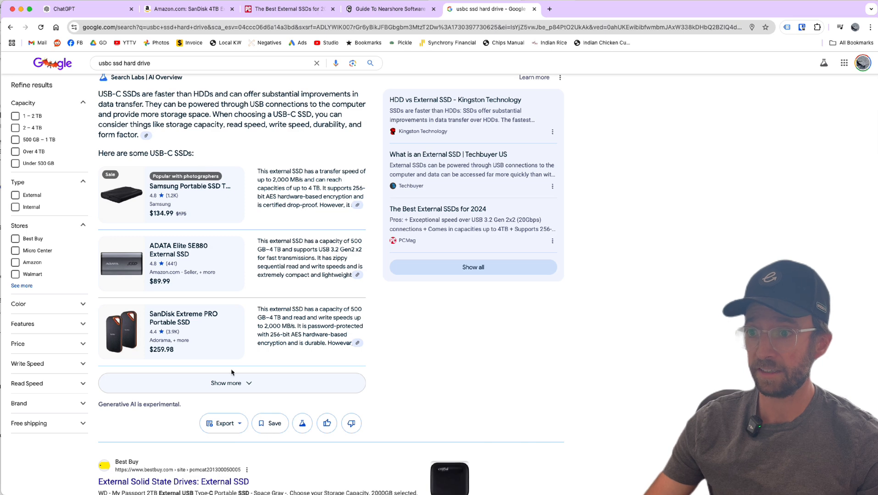
pyautogui.click(230, 383)
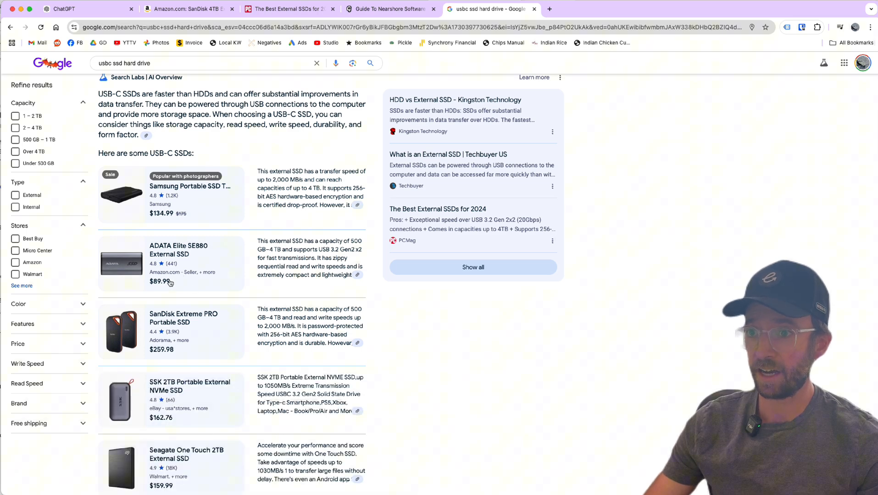
pyautogui.click(64, 8)
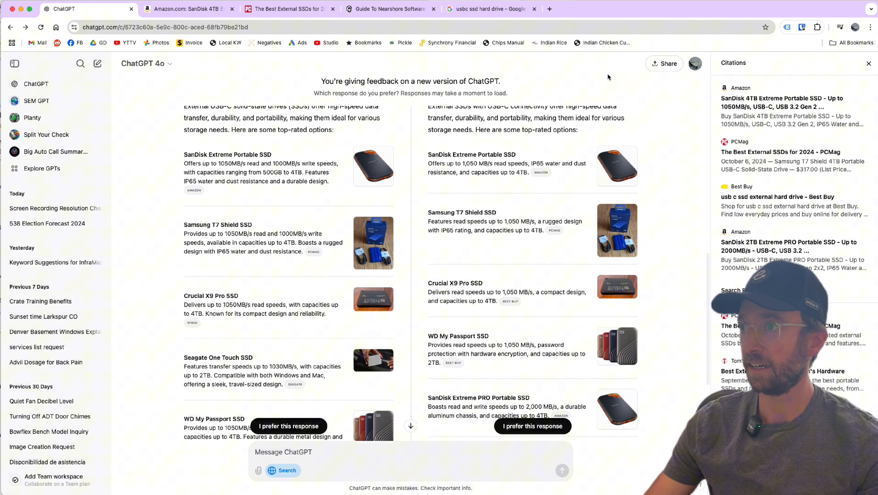
pyautogui.click(490, 8)
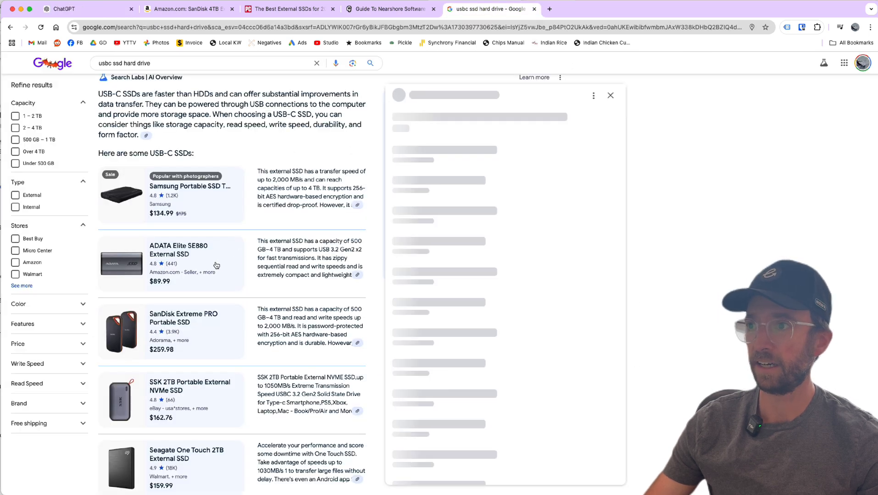
pyautogui.click(178, 249)
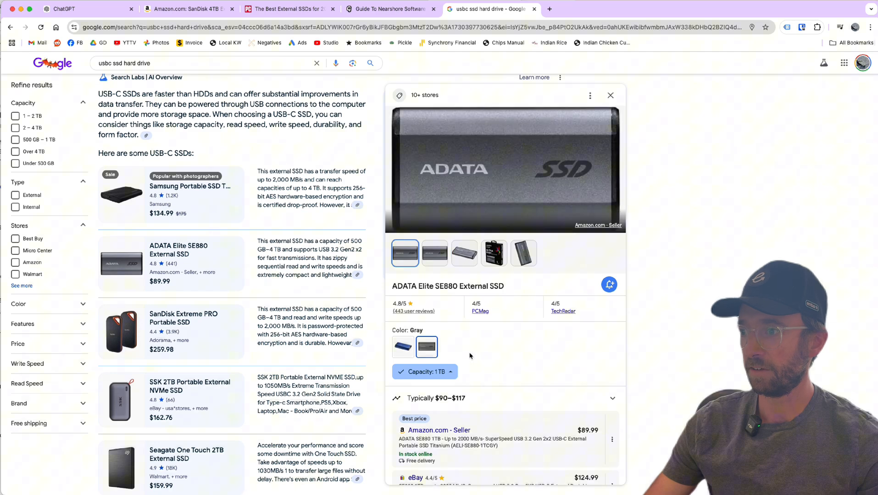
pyautogui.scroll(-3)
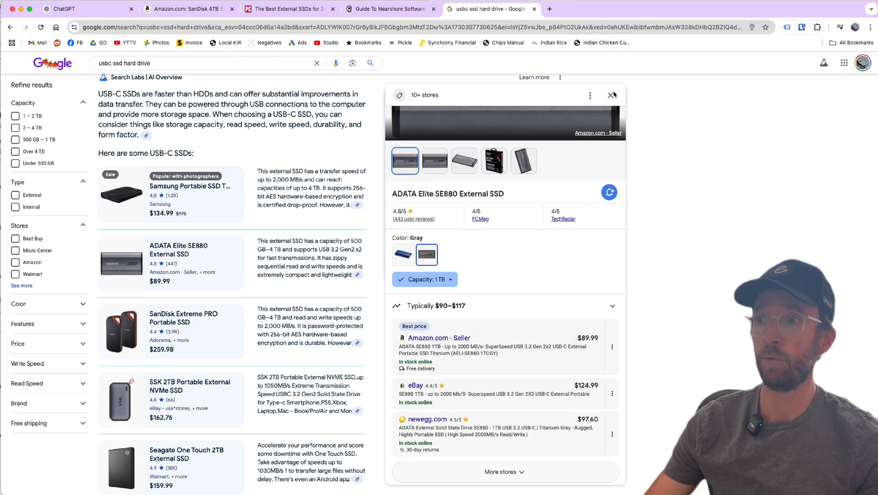
pyautogui.click(87, 9)
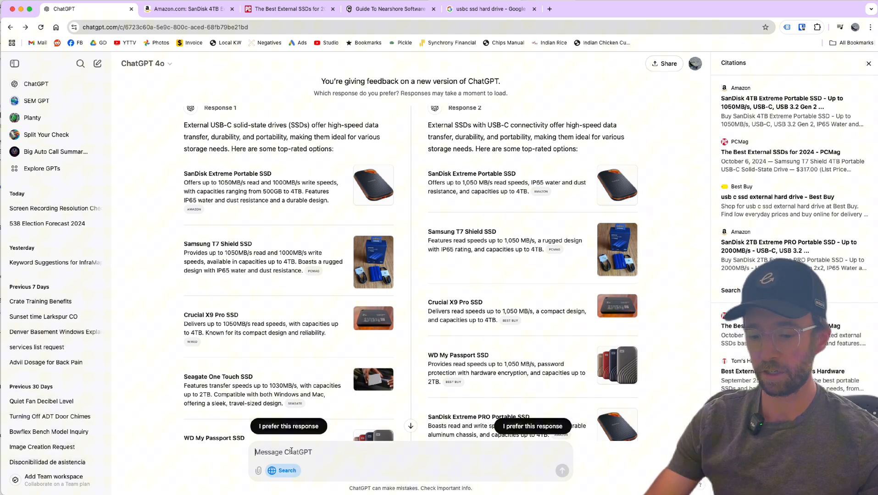
# Ask ChatGPT '538 election' and scroll the FiveThirtyEight forecast with battleground-state margins
pyautogui.write('538')
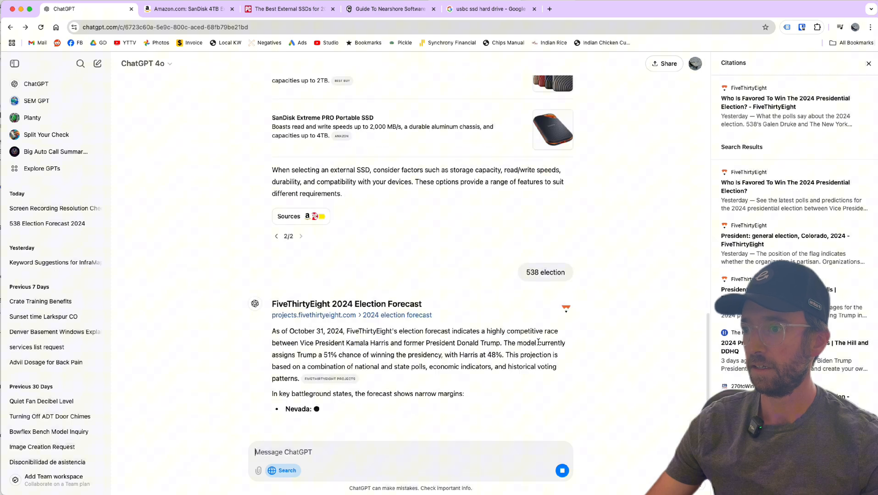
pyautogui.scroll(-3)
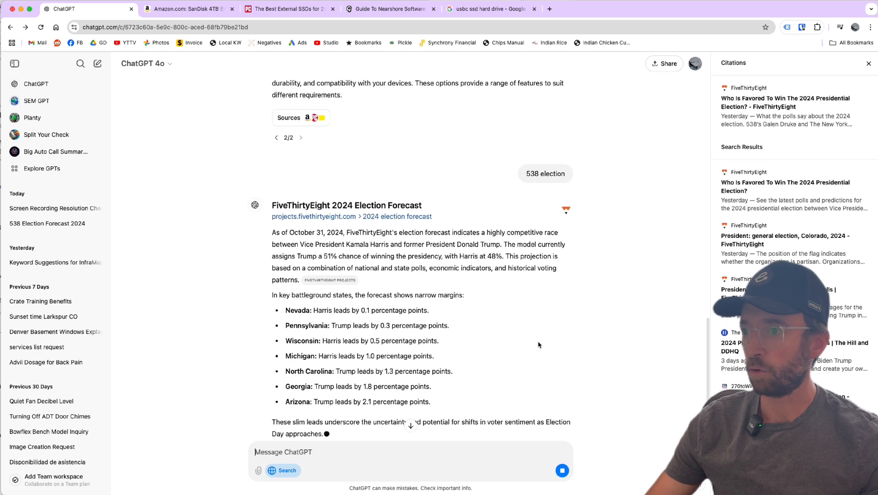
pyautogui.scroll(-3)
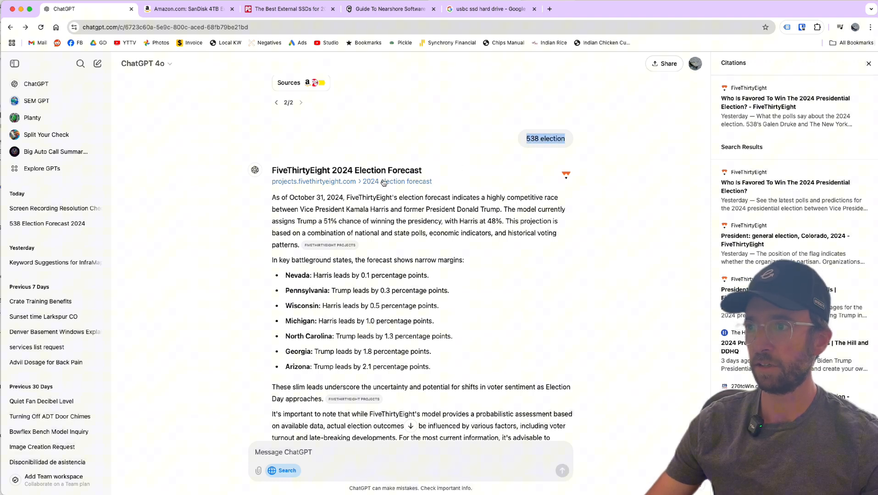
pyautogui.moveTo(384, 181)
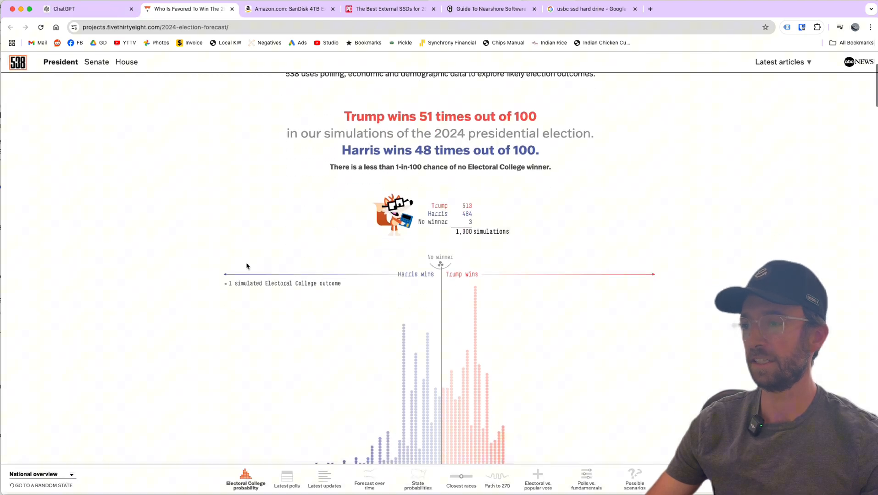
# Scroll FiveThirtyEight's forecast (Trump 51, Harris 48 of 100), then view Google's '538 election' results
pyautogui.scroll(-3)
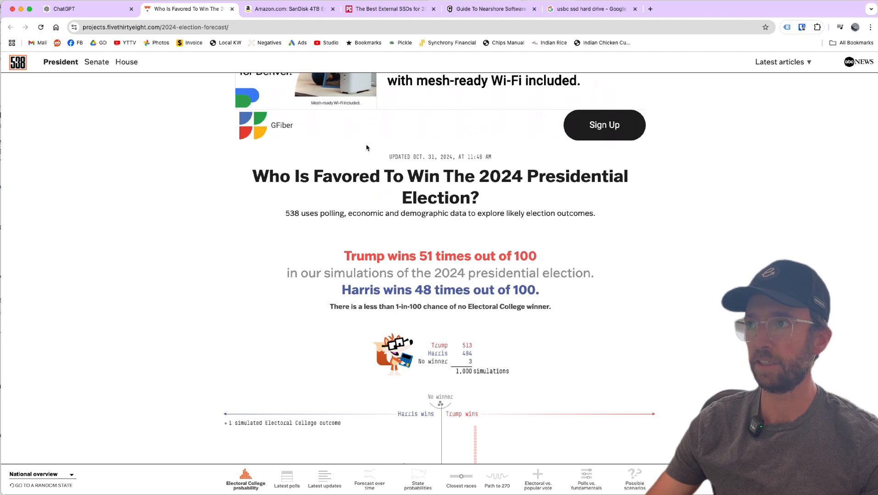
pyautogui.click(586, 9)
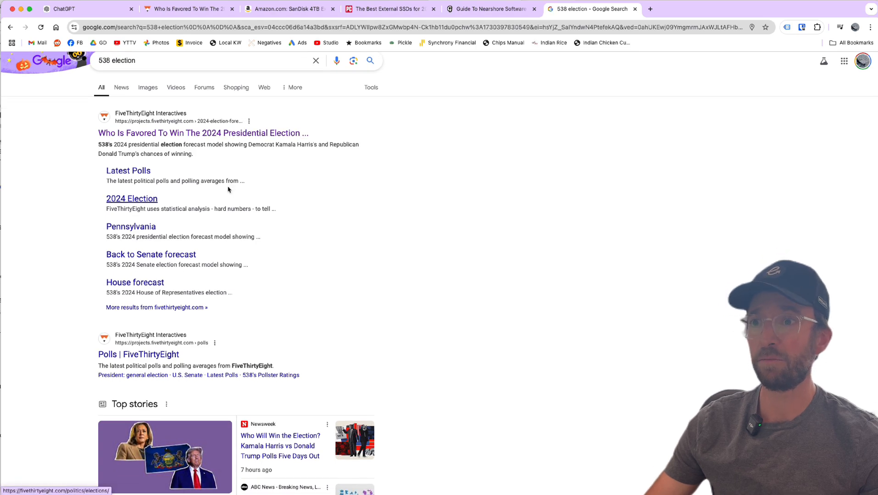
# Scroll through Google's '538 election' results, including FiveThirtyEight links, news and videos
pyautogui.scroll(-3)
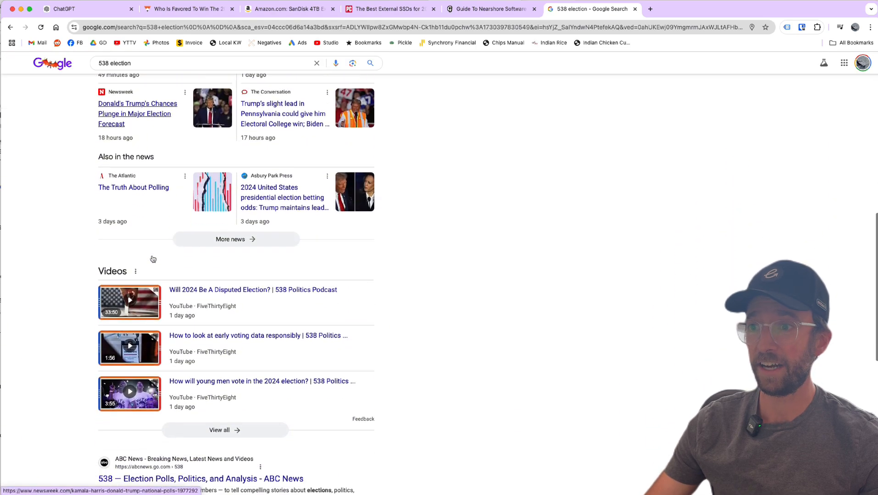
pyautogui.scroll(3)
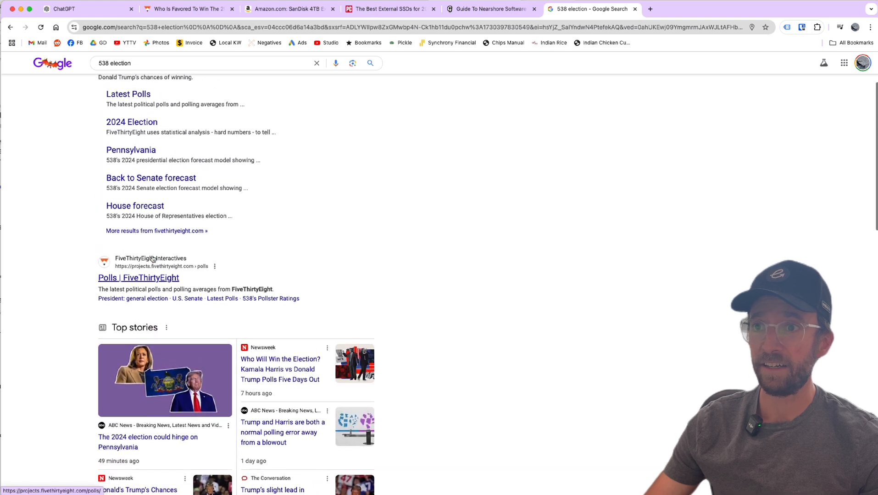
pyautogui.scroll(3)
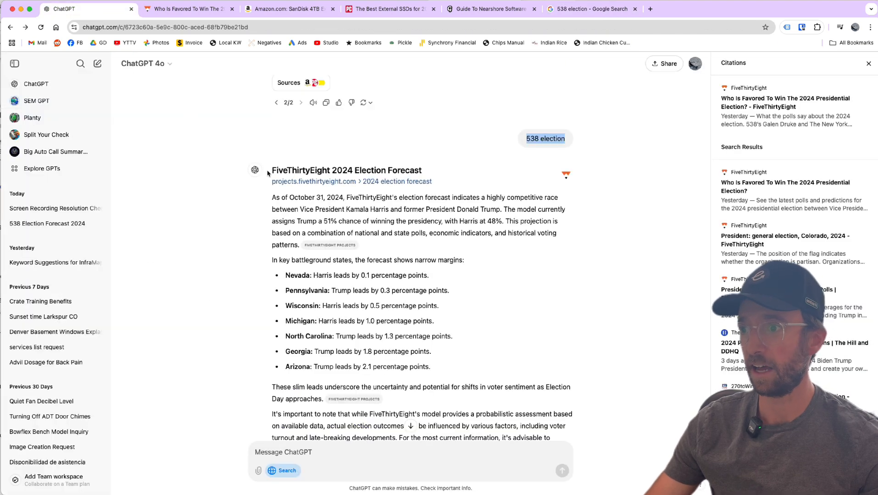
# Ask ChatGPT 'gme' and read the GameStop stock card at $22.73
pyautogui.scroll(-3)
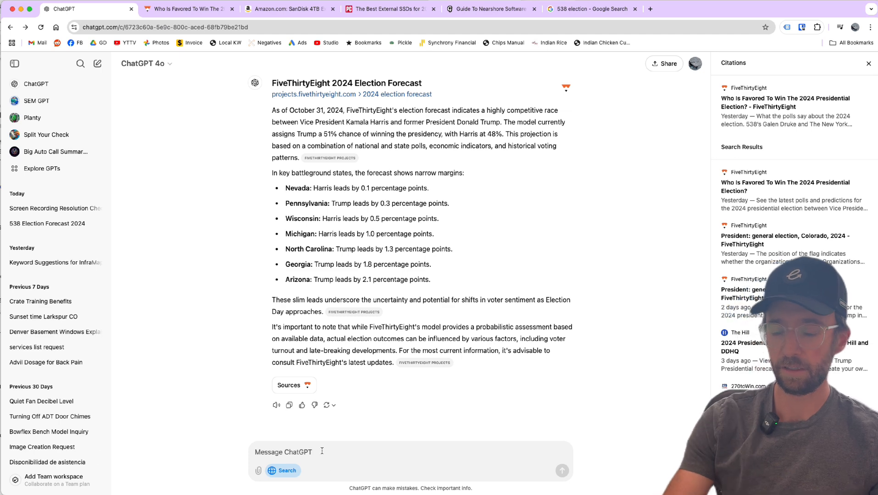
pyautogui.click(562, 471)
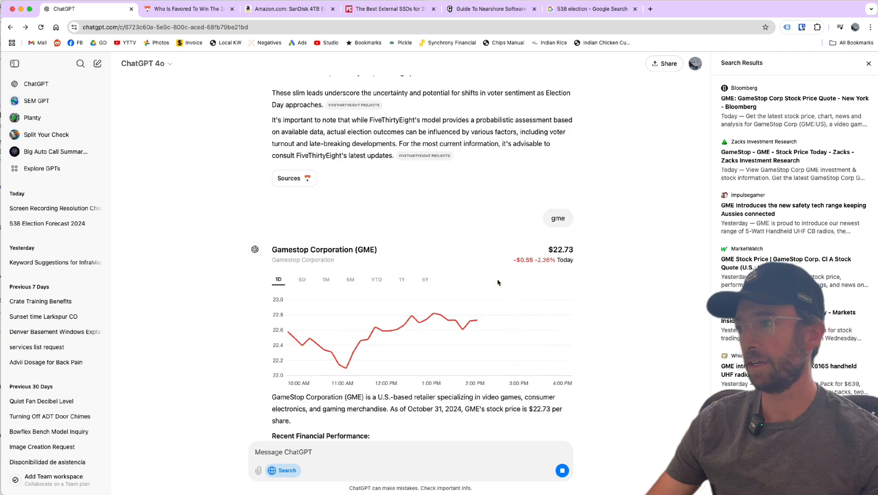
pyautogui.scroll(-3)
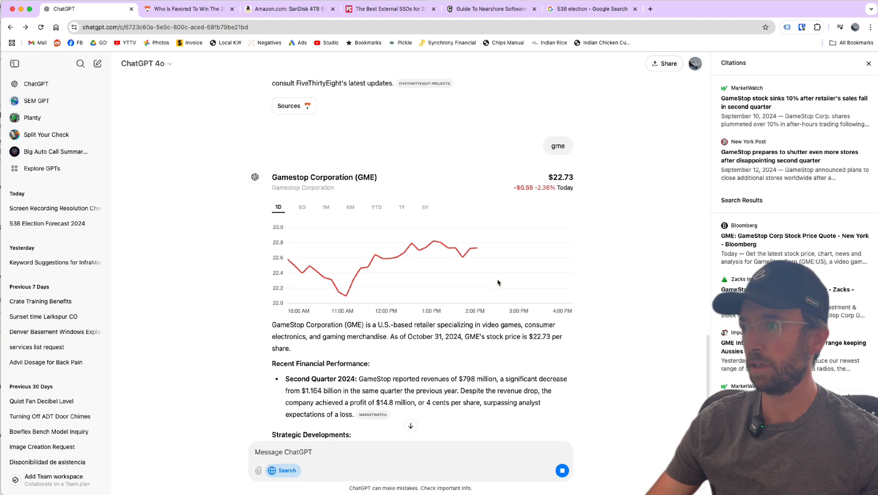
pyautogui.scroll(-3)
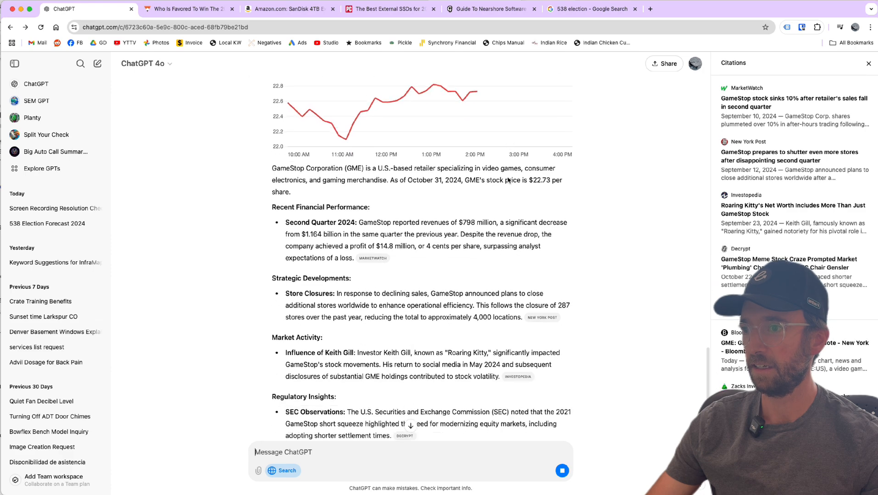
pyautogui.scroll(-3)
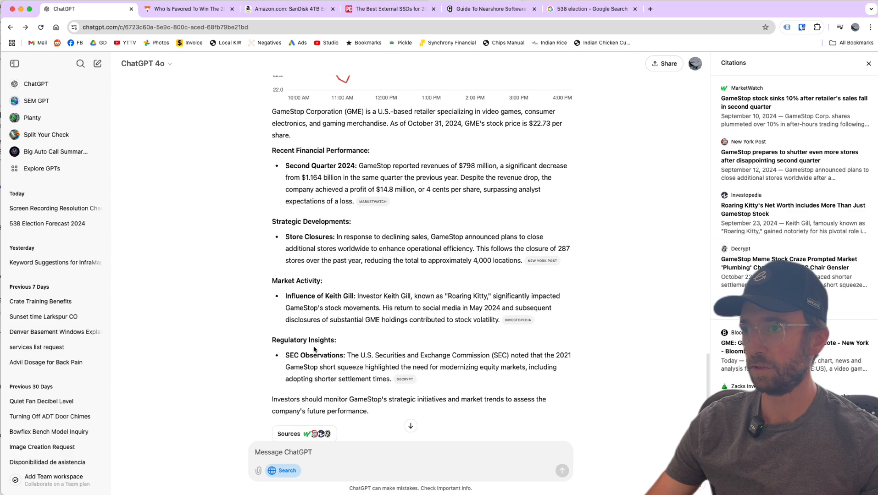
pyautogui.scroll(3)
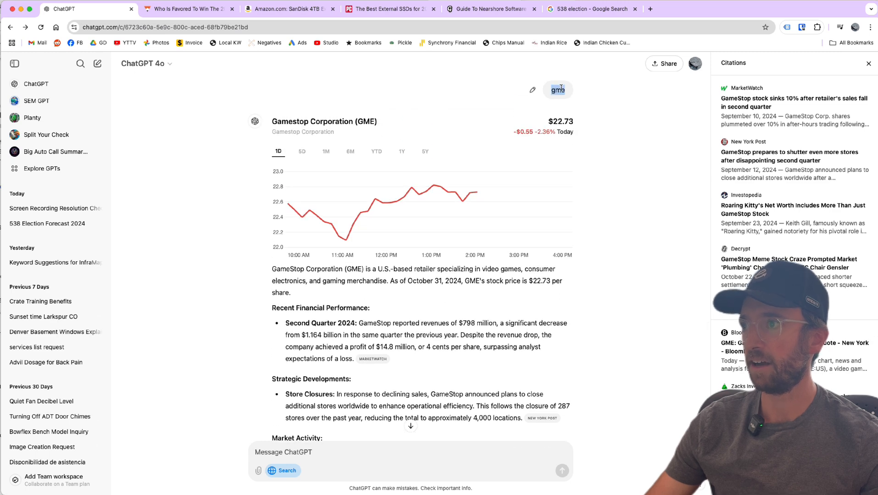
# Compare with Google's GameStop results at $22.74, then return to ChatGPT
pyautogui.click(591, 8)
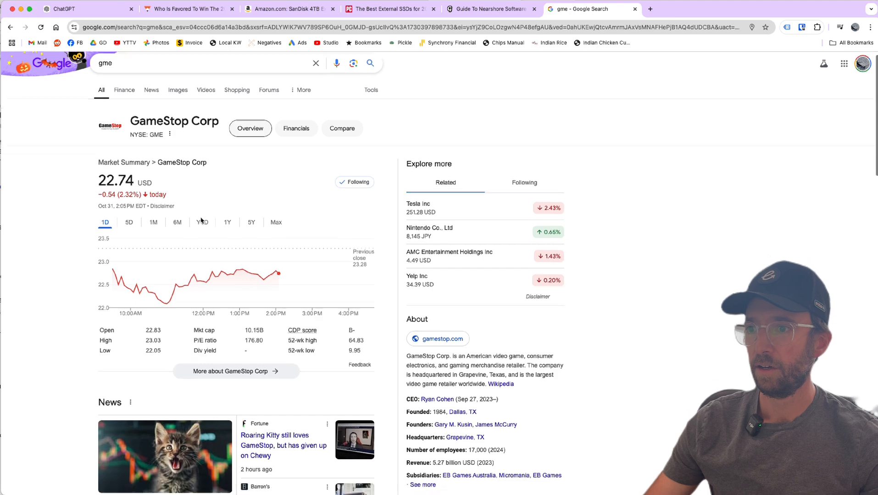
pyautogui.scroll(-3)
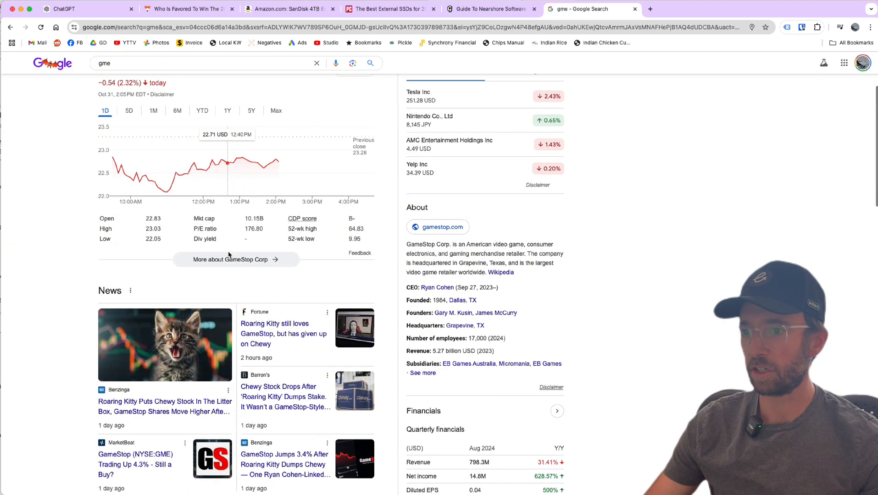
pyautogui.scroll(-3)
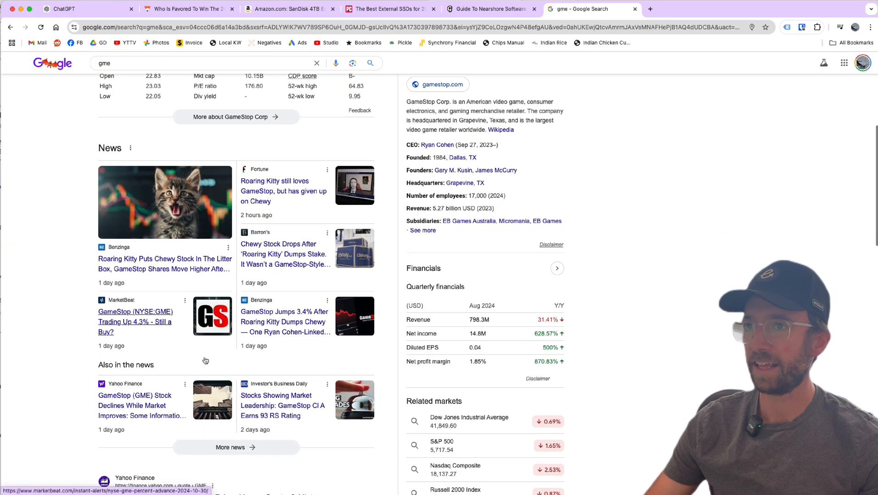
pyautogui.click(83, 8)
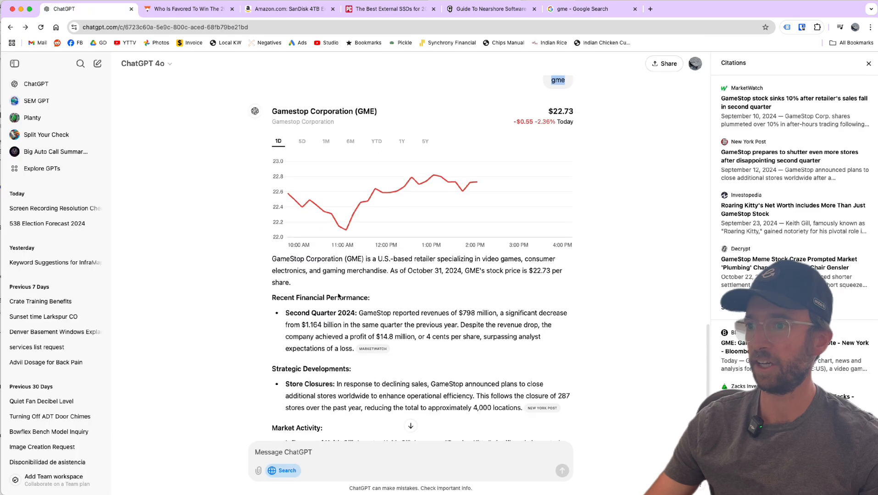
# Scroll the GME answer and toggle the cited sources panel off and back on
pyautogui.scroll(-3)
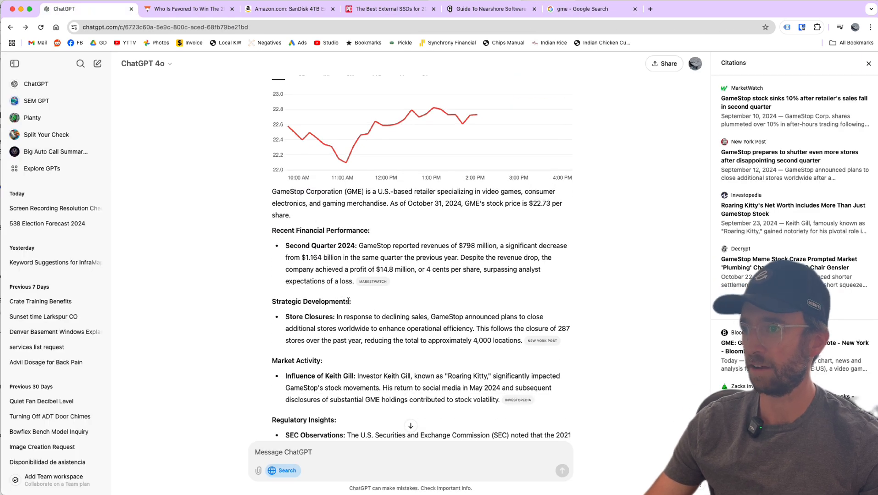
pyautogui.scroll(-3)
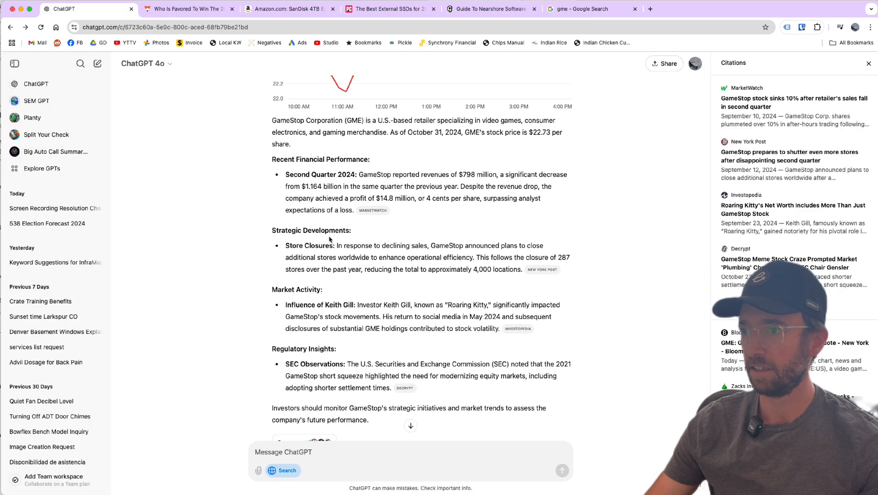
pyautogui.scroll(-3)
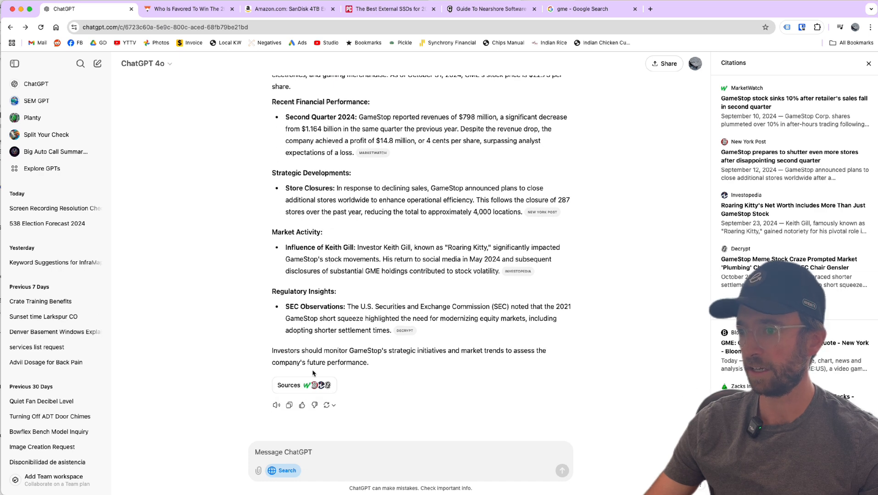
pyautogui.click(868, 63)
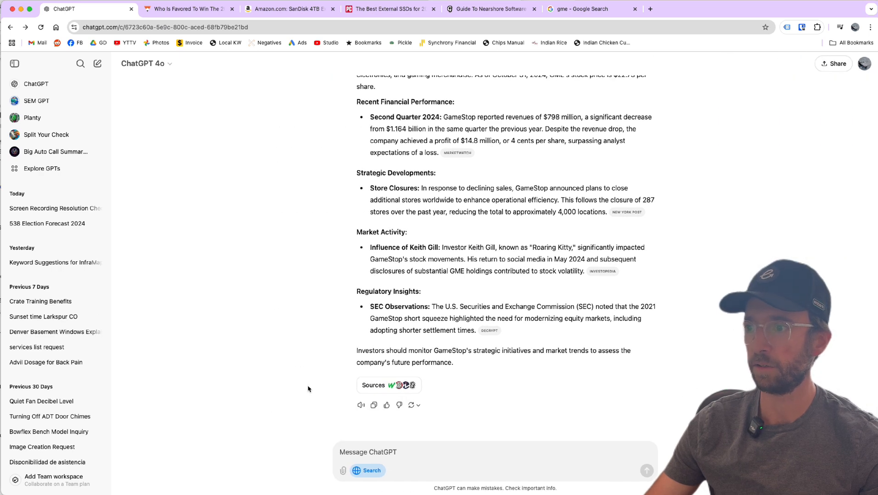
pyautogui.click(388, 385)
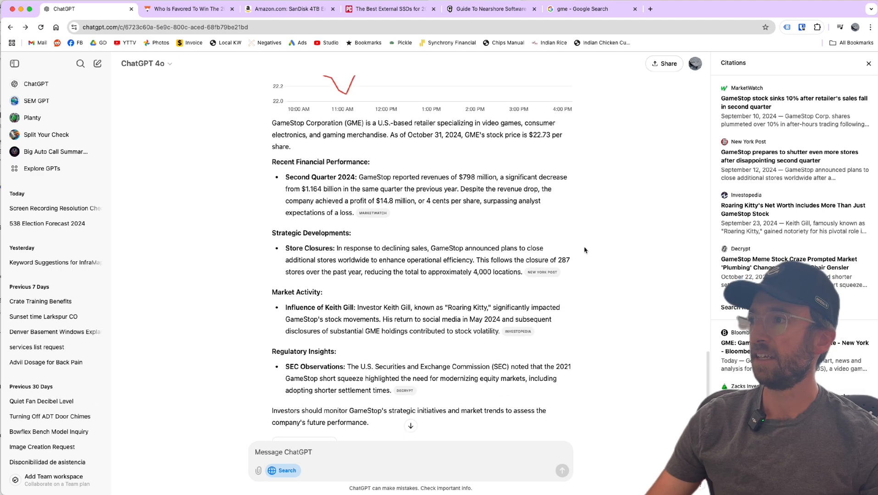
# Open and review the New York Post article on GameStop store closures
pyautogui.scroll(-3)
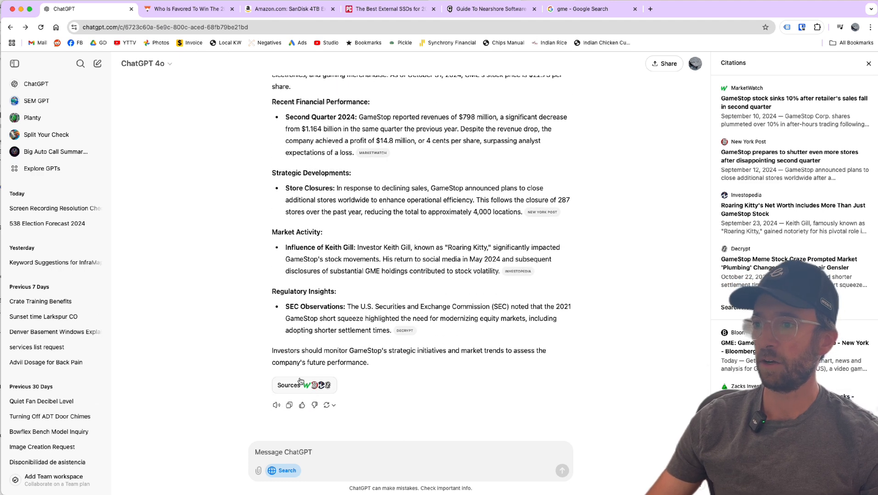
pyautogui.moveTo(659, 152)
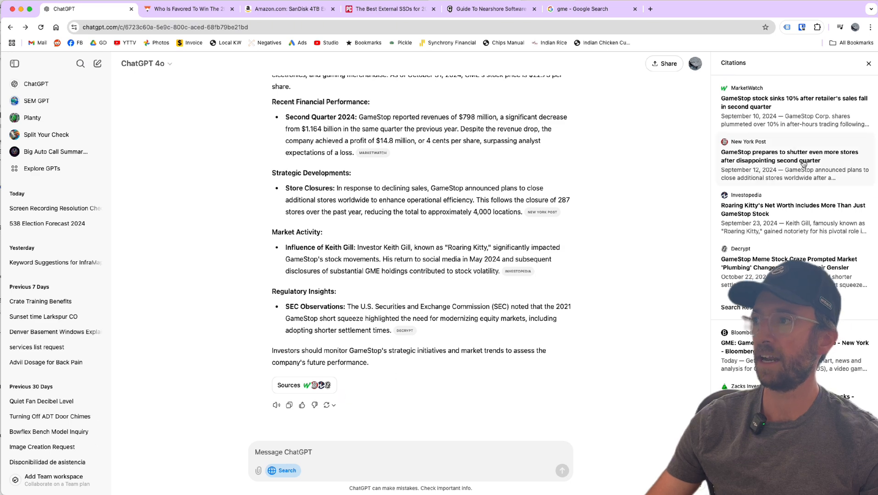
pyautogui.moveTo(790, 156)
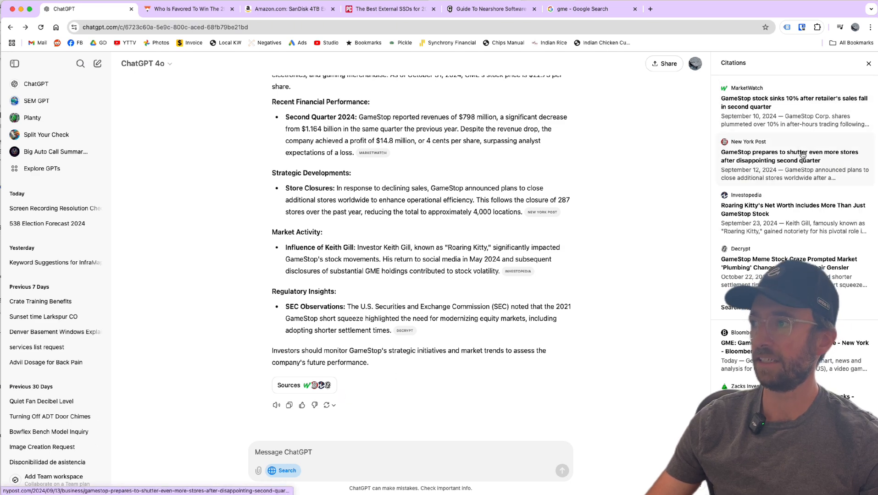
pyautogui.click(789, 156)
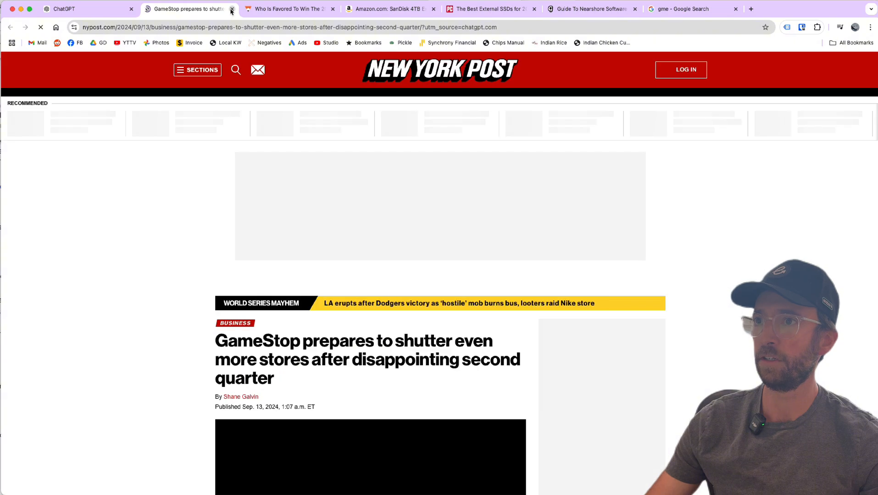
pyautogui.click(84, 8)
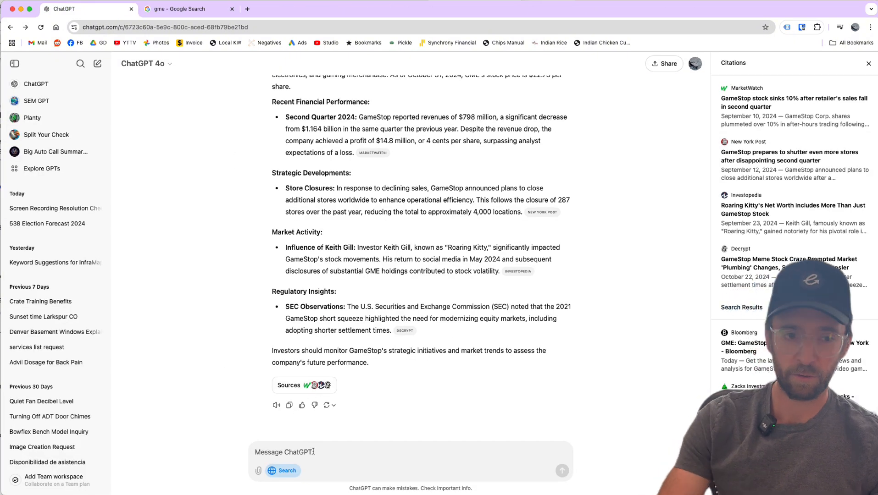
# Ask ChatGPT 'when is the next apple tv coming out', then check Google's results
pyautogui.write('when is the next apple tv coming out')
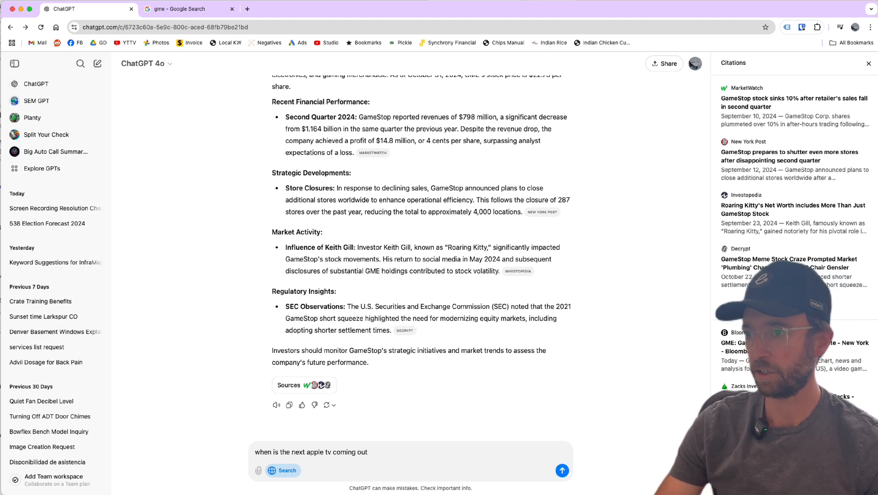
pyautogui.click(561, 470)
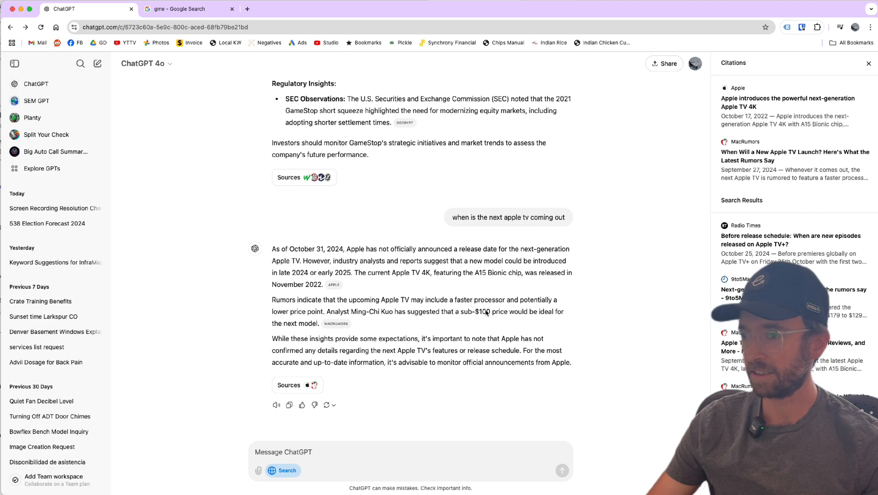
pyautogui.click(185, 8)
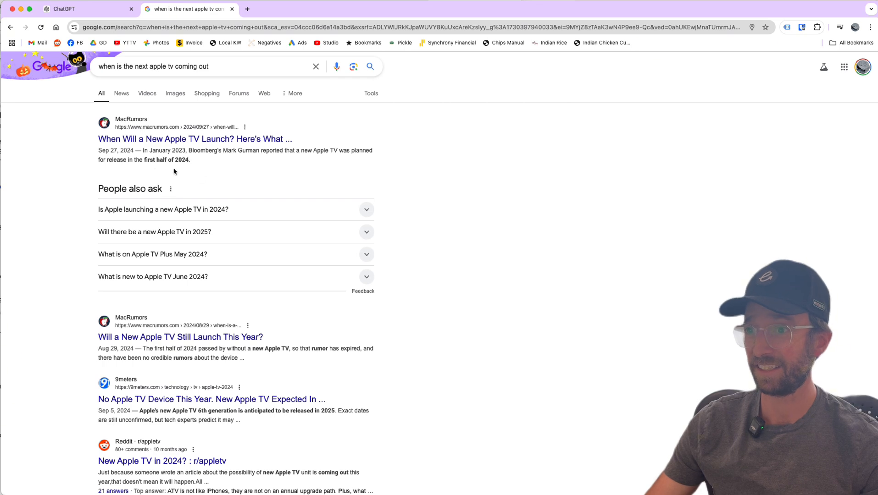
pyautogui.moveTo(173, 166)
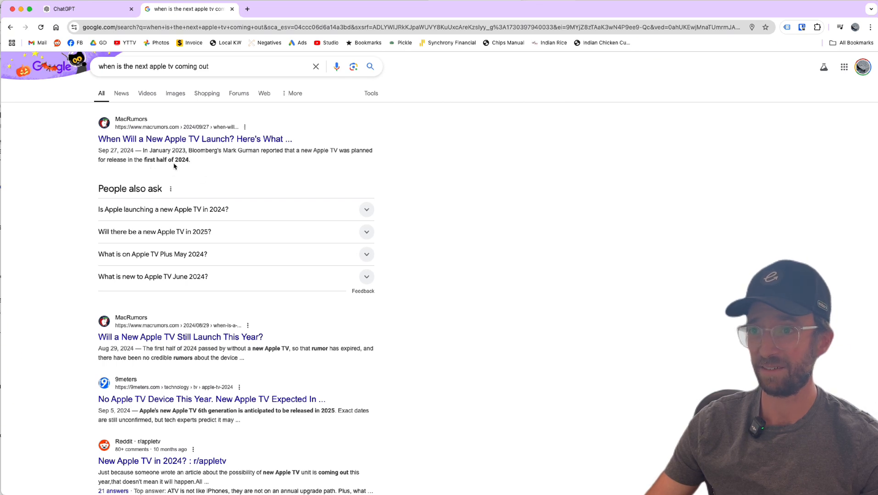
# Scroll Google's Apple TV results and expand 'Will there be a new Apple TV in 2025?'
pyautogui.scroll(-3)
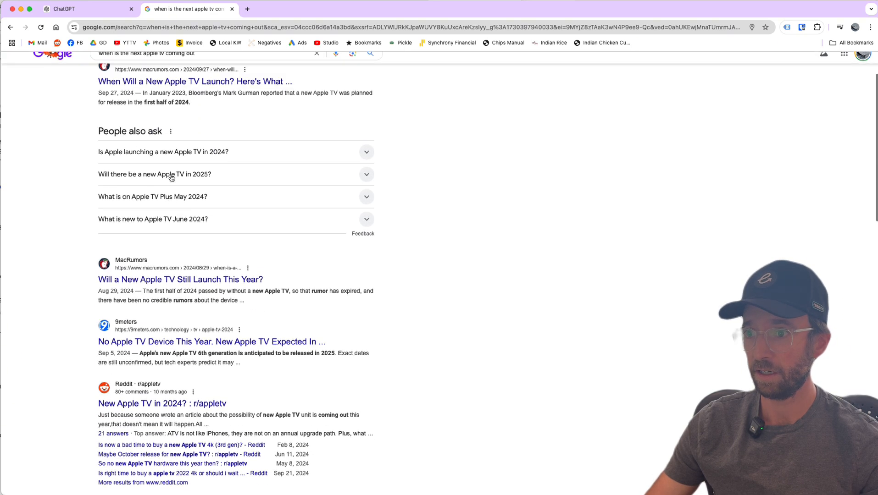
pyautogui.click(86, 8)
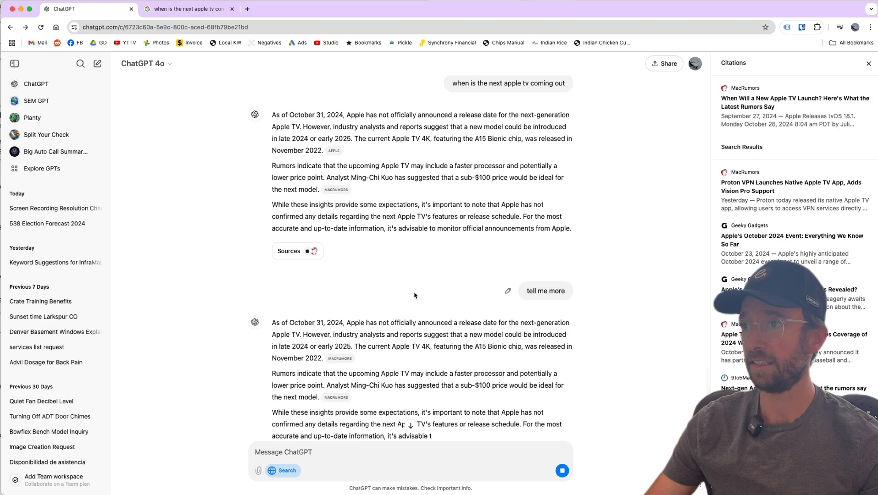
# Scroll through ChatGPT's 'tell me more' Apple TV reply and its MacRumors sources
pyautogui.scroll(-3)
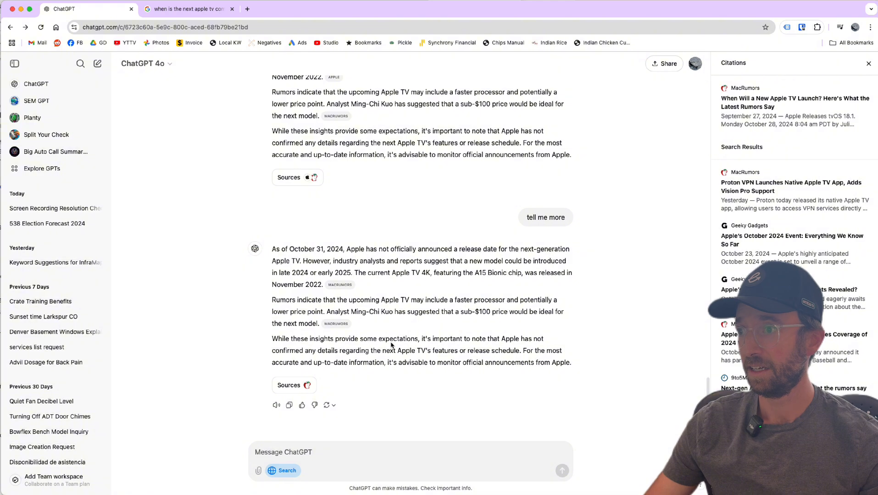
pyautogui.scroll(-3)
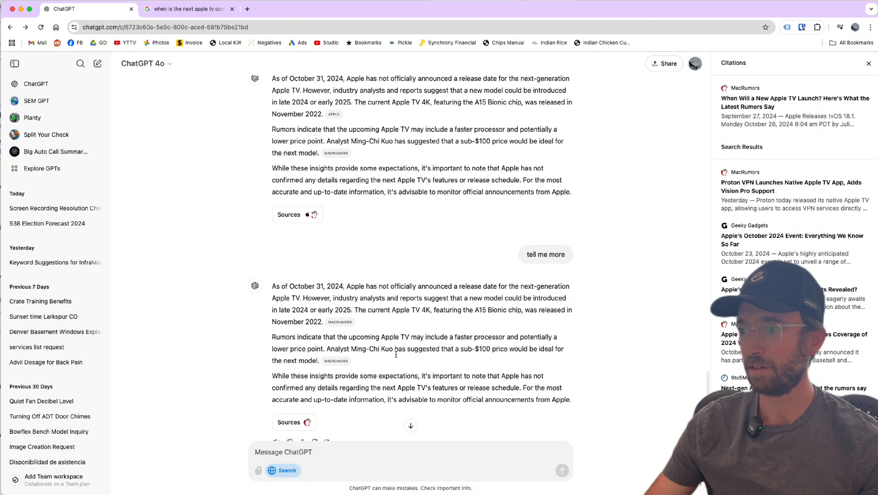
pyautogui.scroll(3)
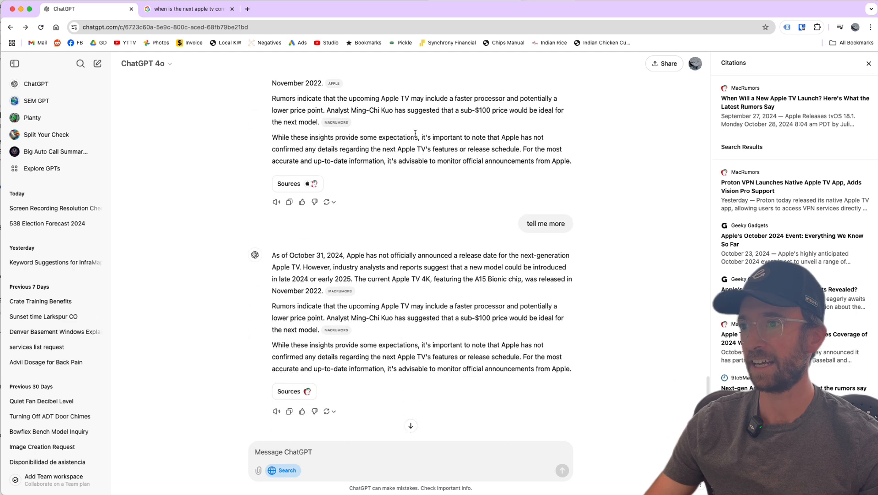
pyautogui.scroll(-3)
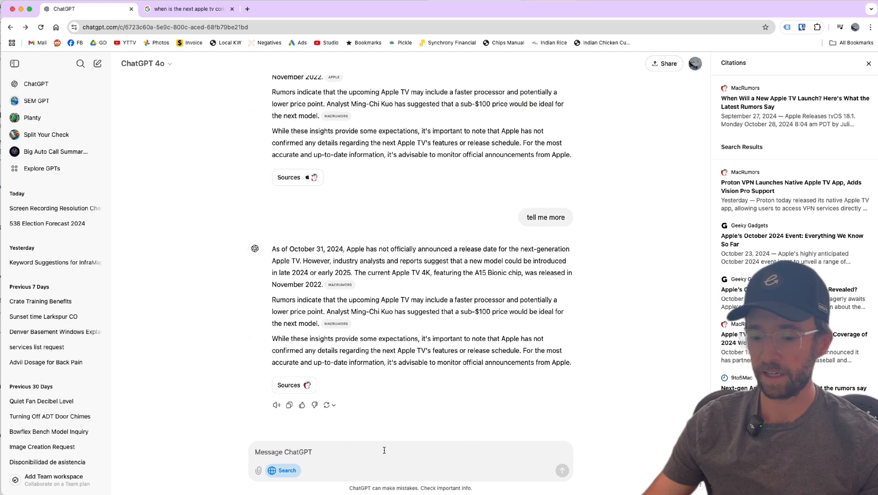
# Ask 'when does open enrollment end' and read the ACA, Medicare and FEHB dates
pyautogui.write('when does open')
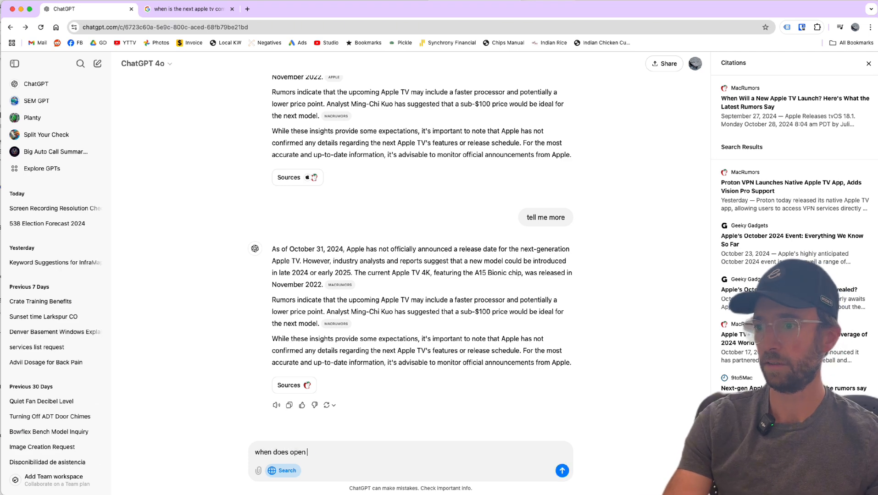
pyautogui.write('enrollment end')
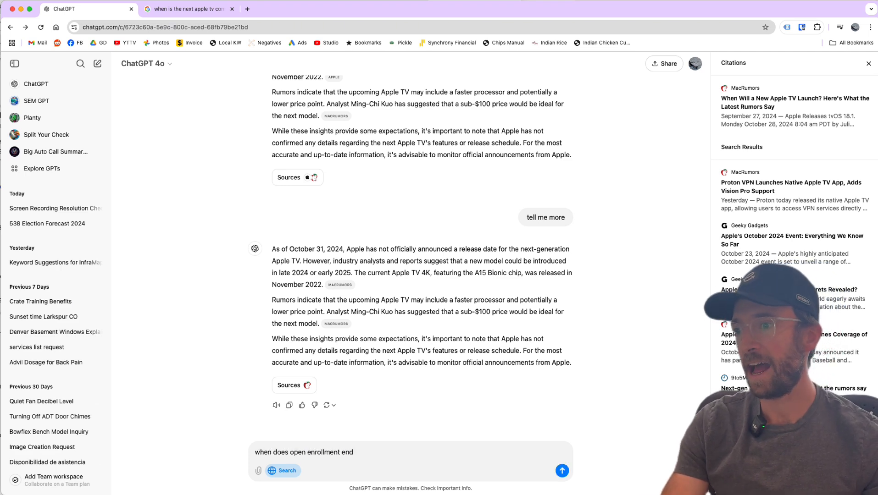
pyautogui.click(562, 470)
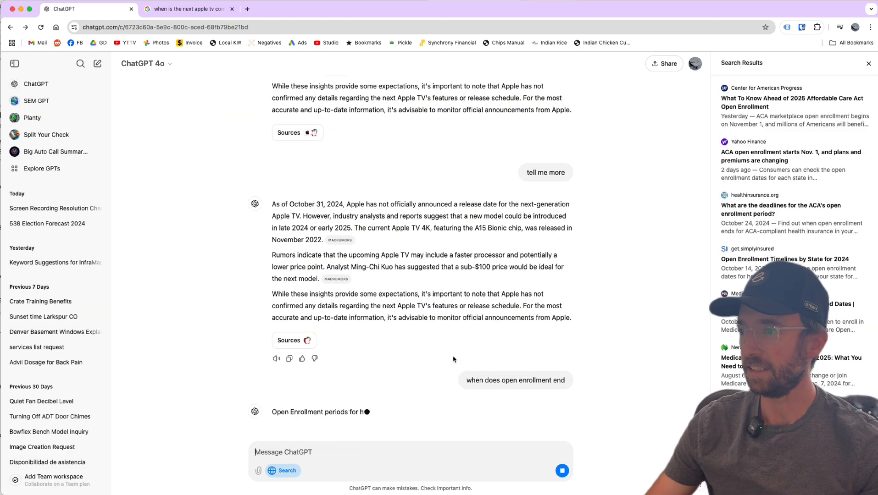
pyautogui.scroll(-3)
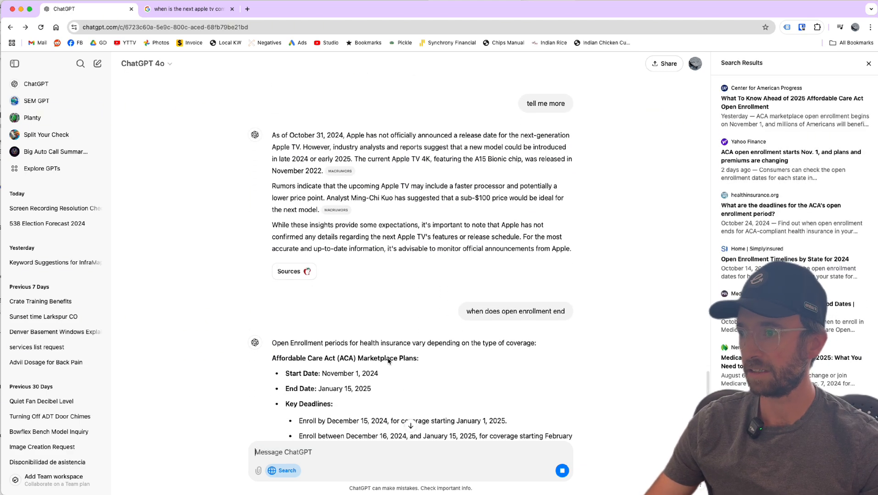
pyautogui.scroll(-3)
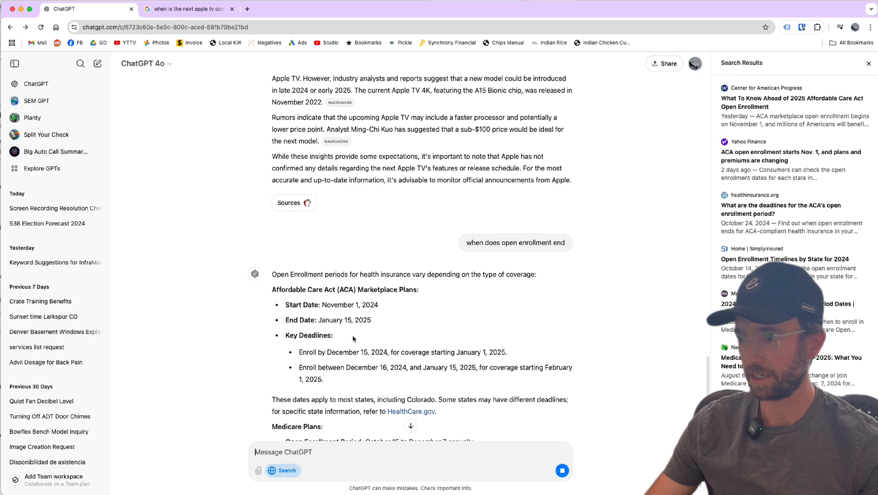
pyautogui.scroll(-3)
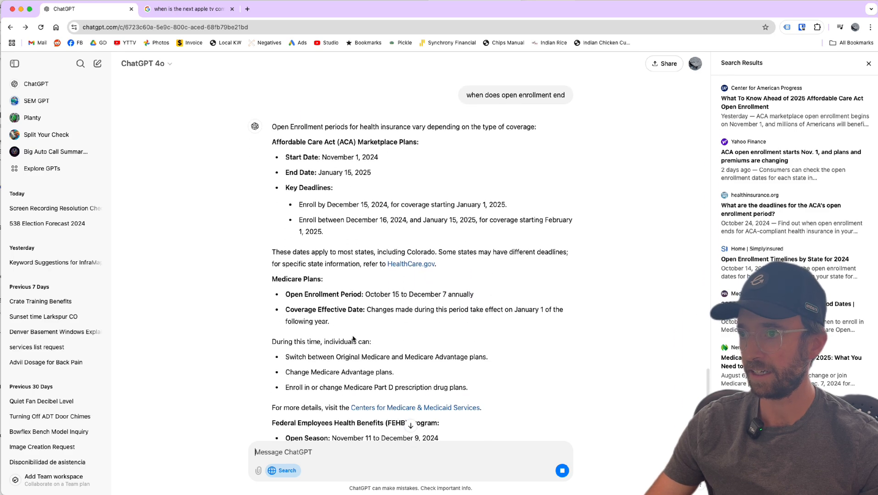
pyautogui.scroll(-3)
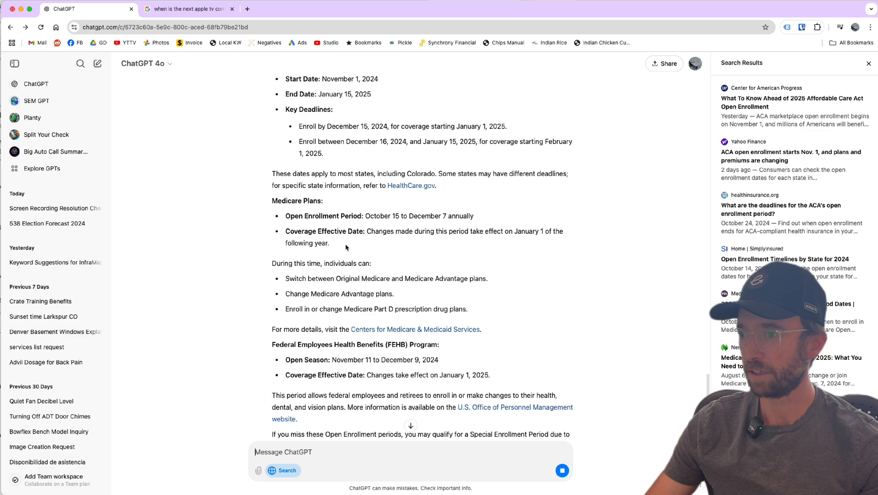
pyautogui.scroll(-3)
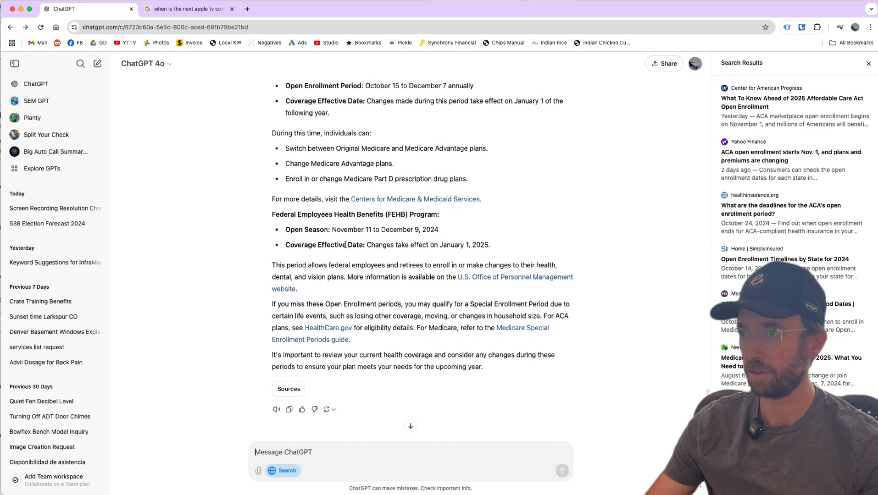
pyautogui.click(188, 9)
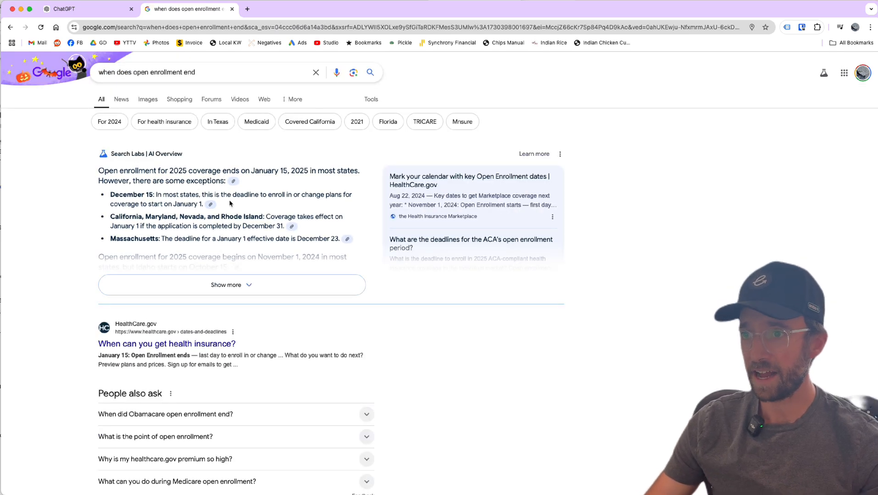
# Expand Google's AI Overview showing ACA and Medicare open enrollment dates
pyautogui.click(231, 285)
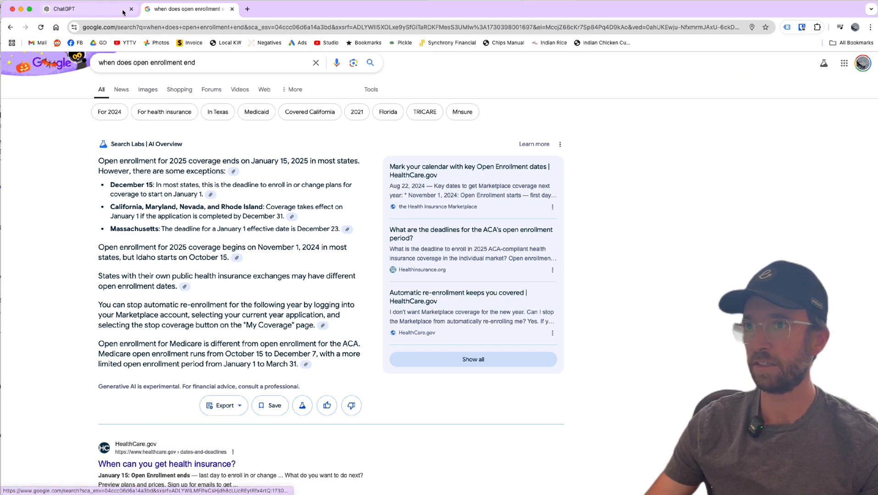
pyautogui.click(84, 8)
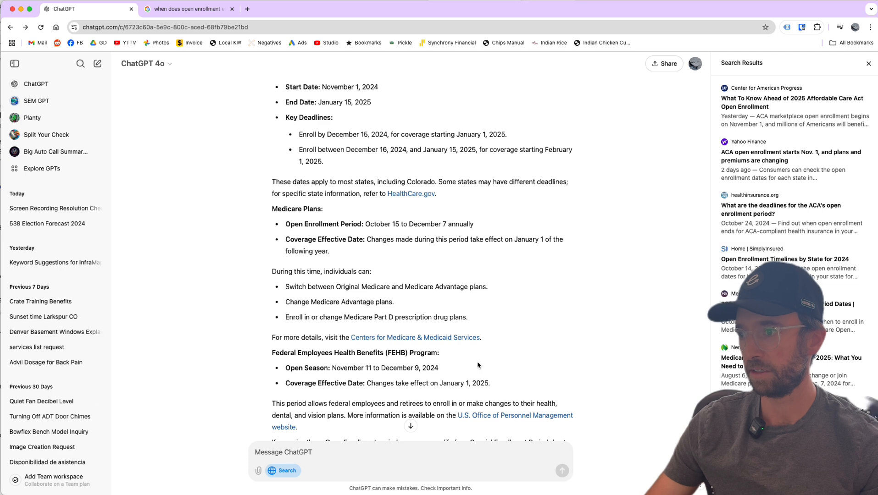
# Read ChatGPT's open enrollment answer through Special Enrollment Period details, rechecking Google's overview
pyautogui.scroll(-3)
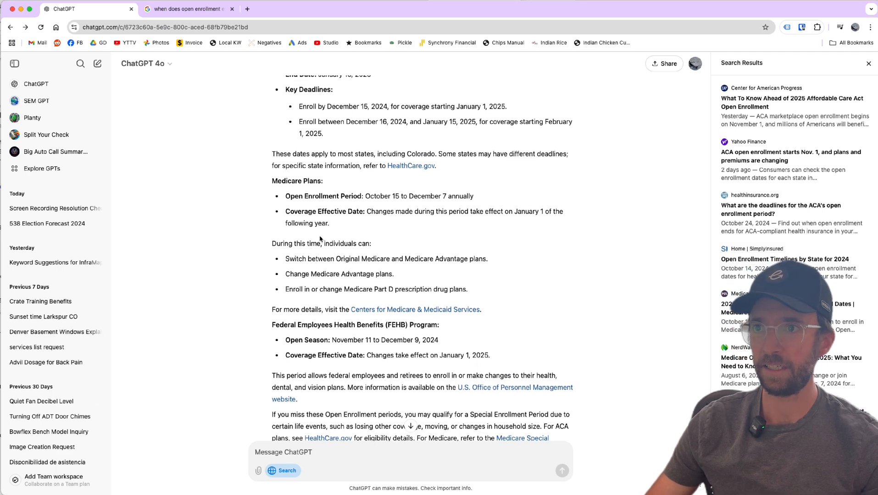
pyautogui.scroll(-3)
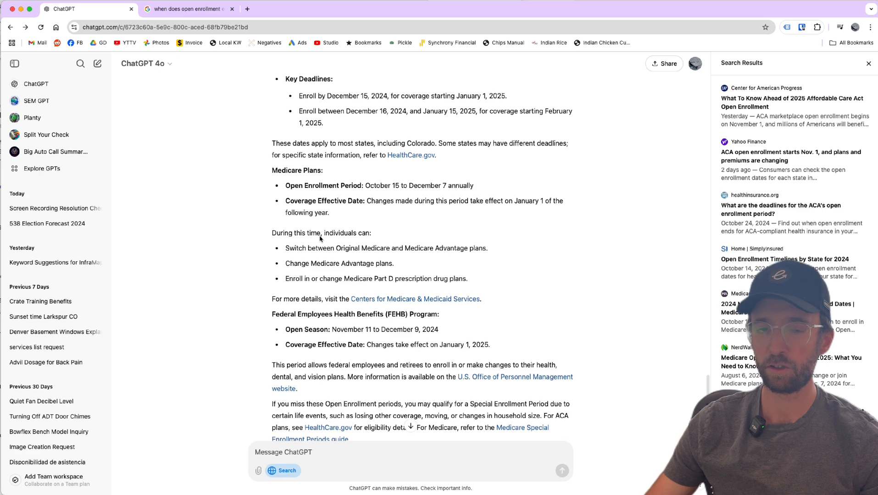
pyautogui.moveTo(181, 105)
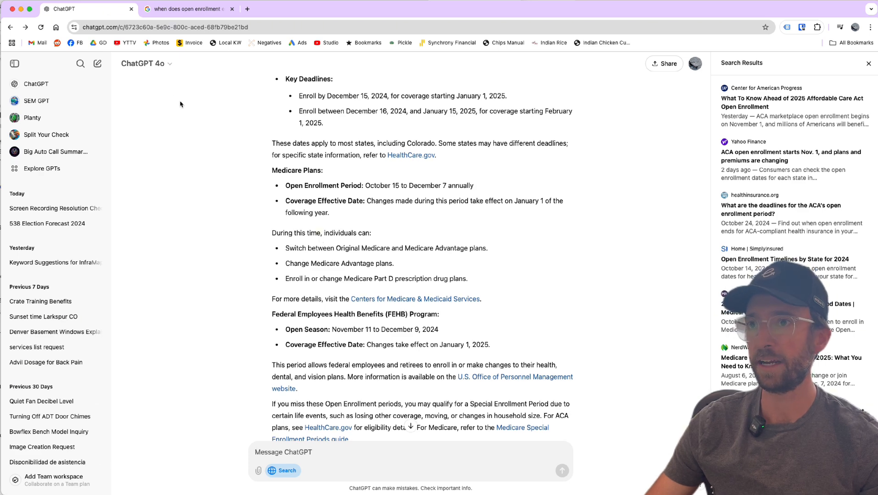
pyautogui.scroll(3)
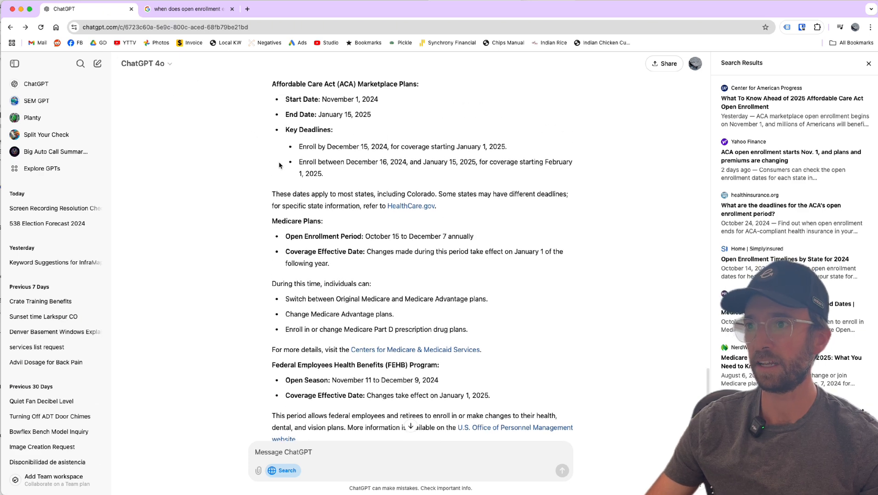
pyautogui.scroll(-3)
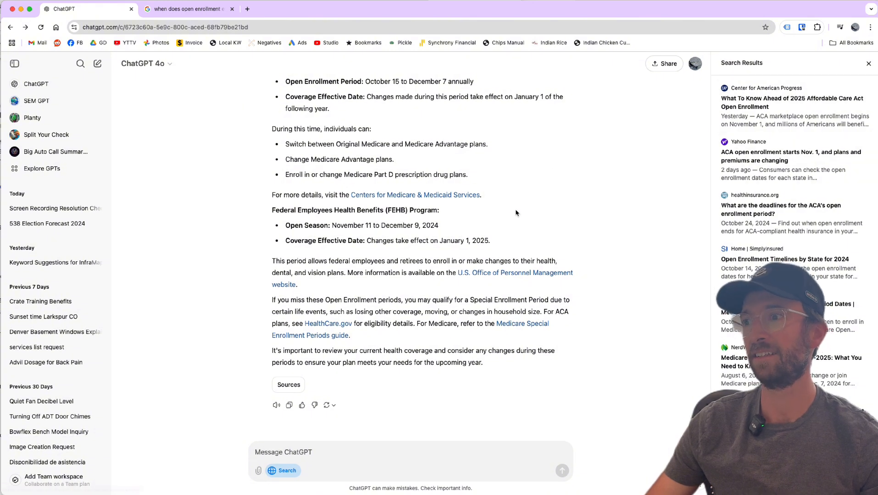
pyautogui.scroll(3)
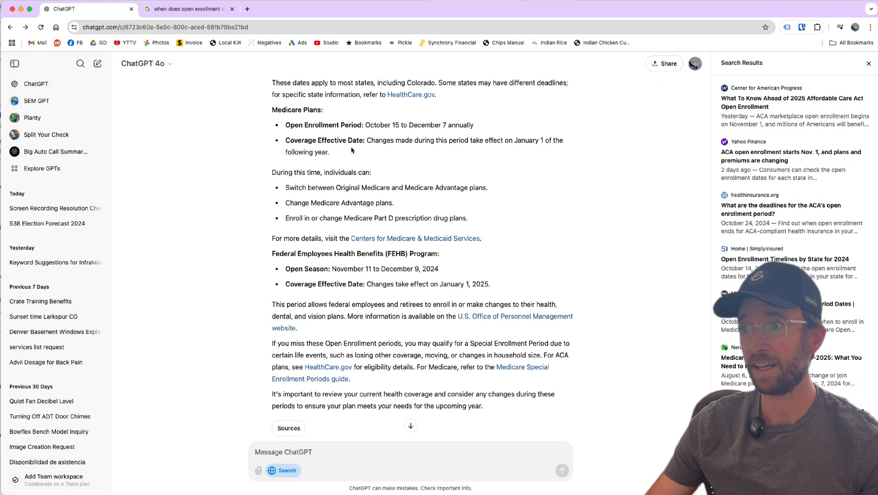
pyautogui.click(186, 9)
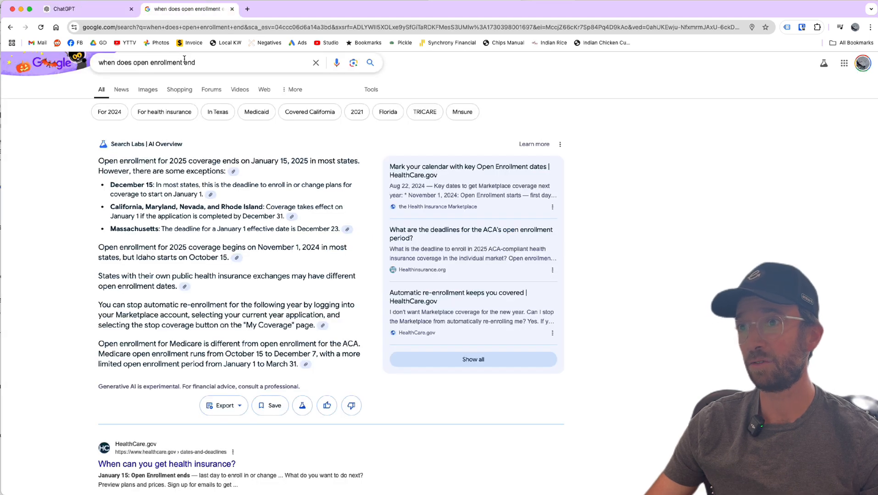
pyautogui.click(84, 9)
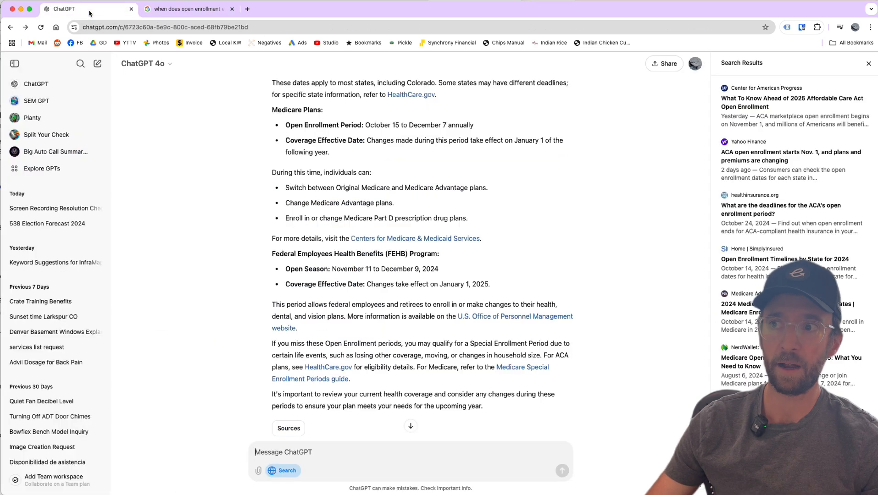